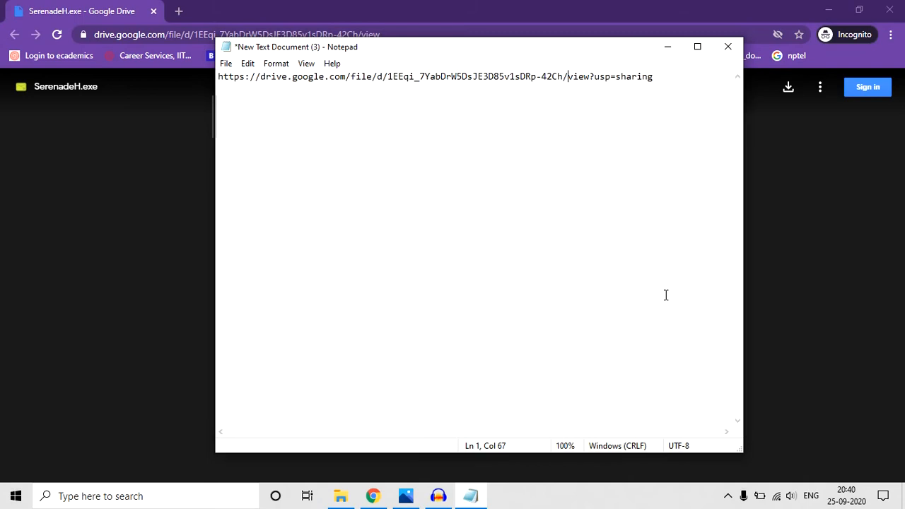
mouse_move(523, 209)
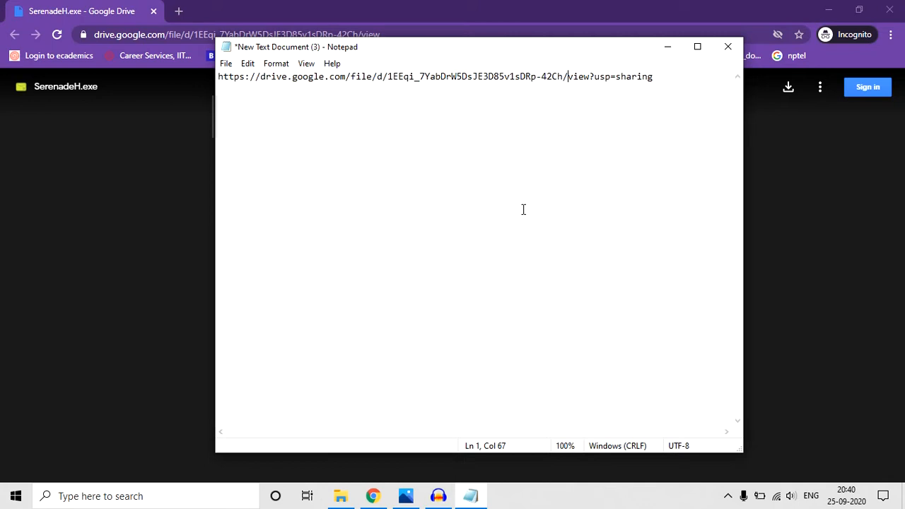
mouse_move(613, 183)
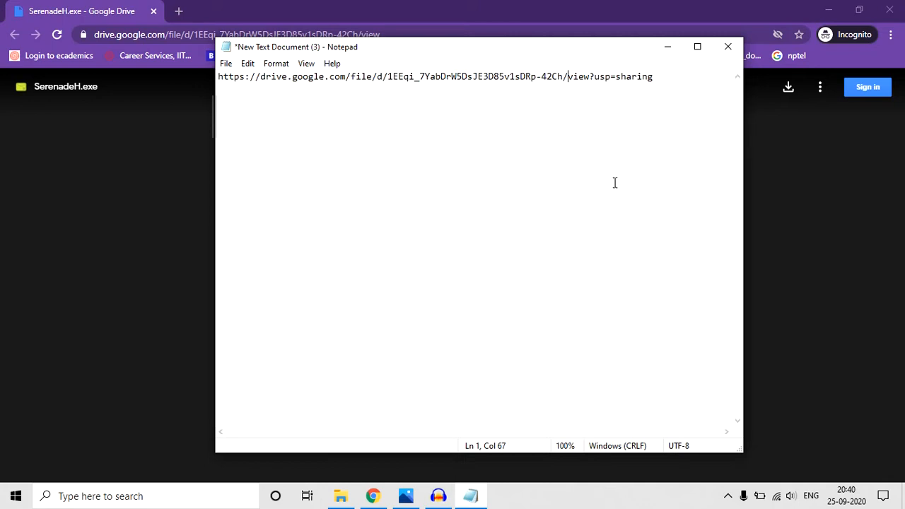
mouse_move(581, 50)
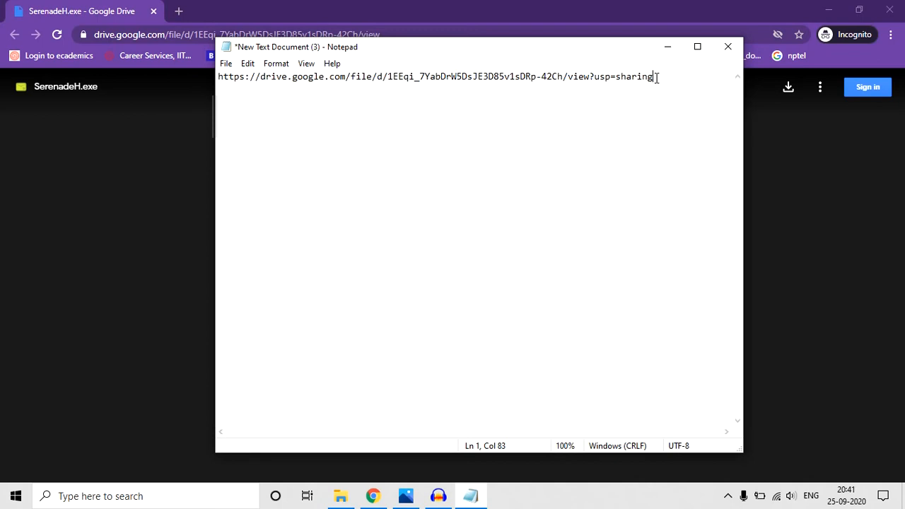
- Select the Google Drive sharing link text in the Notepad note
key(ctrl+a)
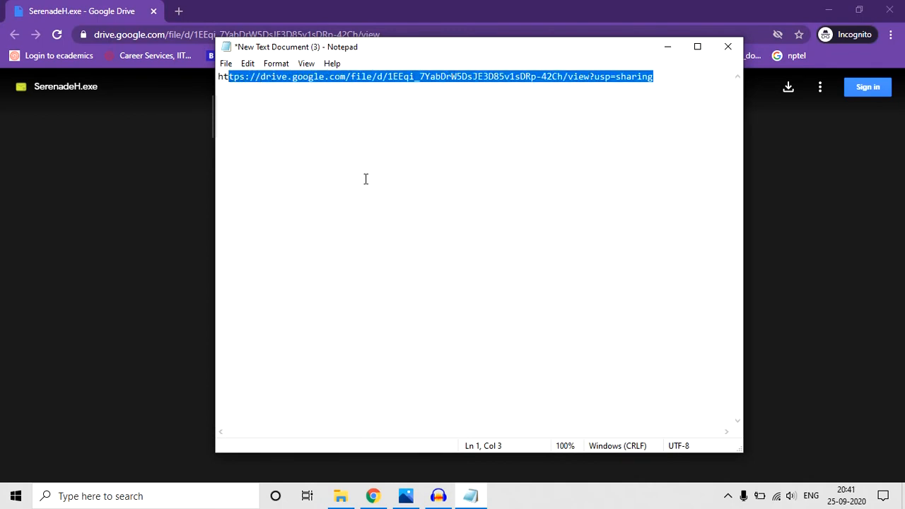
mouse_move(379, 172)
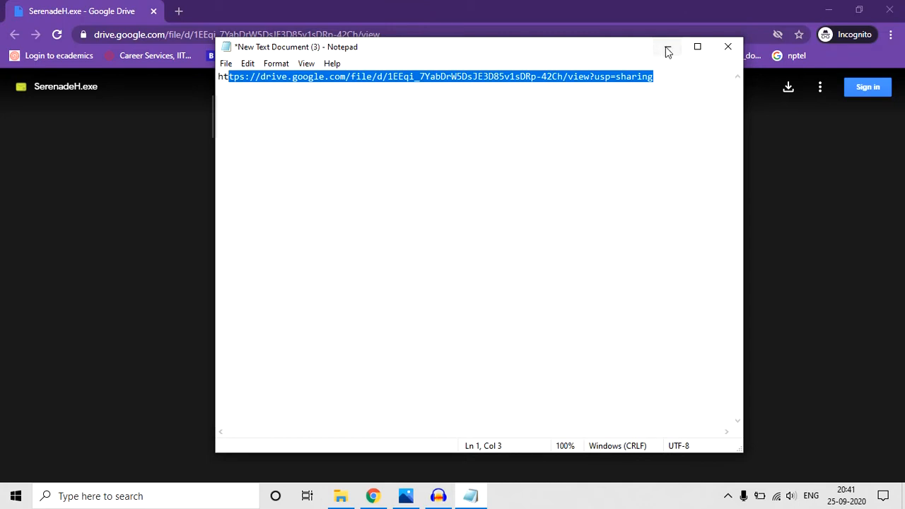
mouse_move(667, 47)
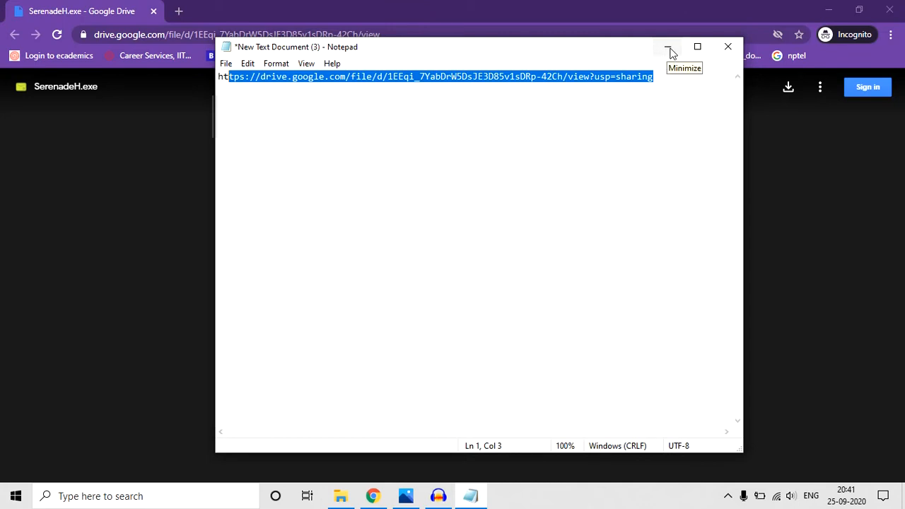
- Minimize Notepad and download SerenadeH.exe from the Drive 'No preview available' page
click(668, 47)
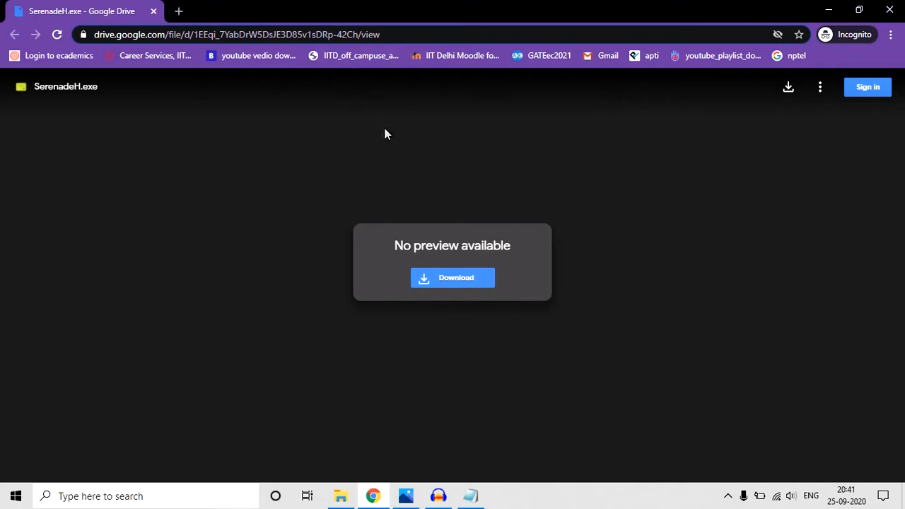
mouse_move(479, 221)
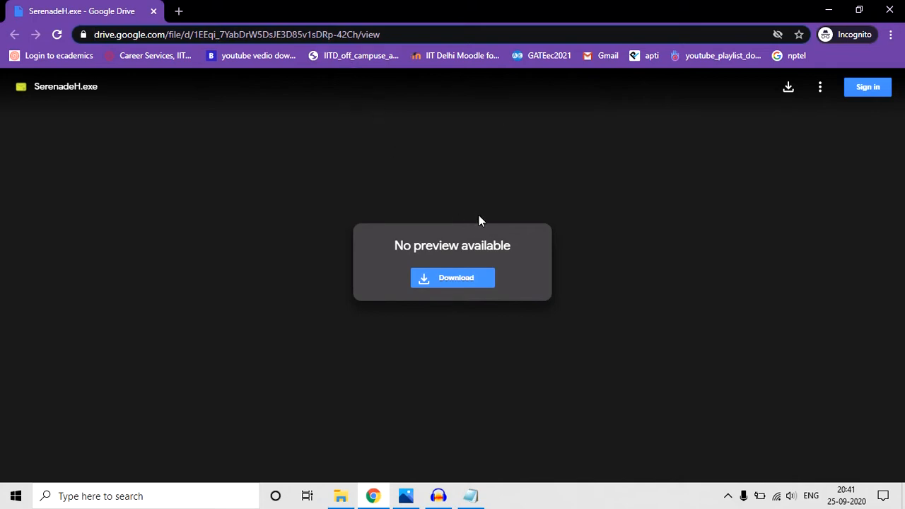
mouse_move(455, 277)
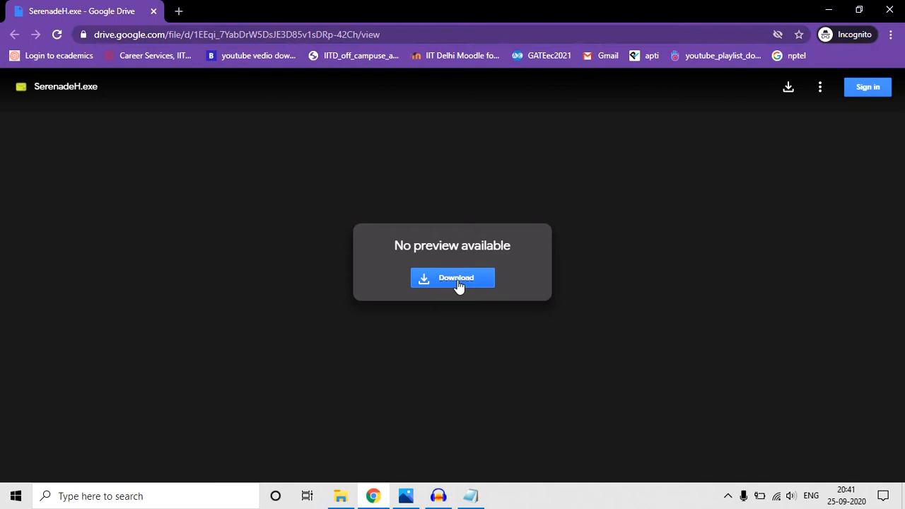
click(452, 277)
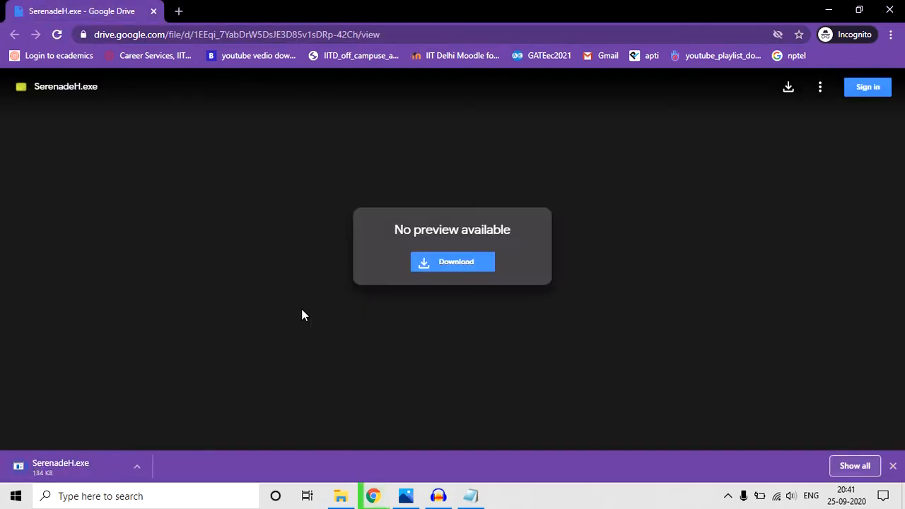
mouse_move(275, 280)
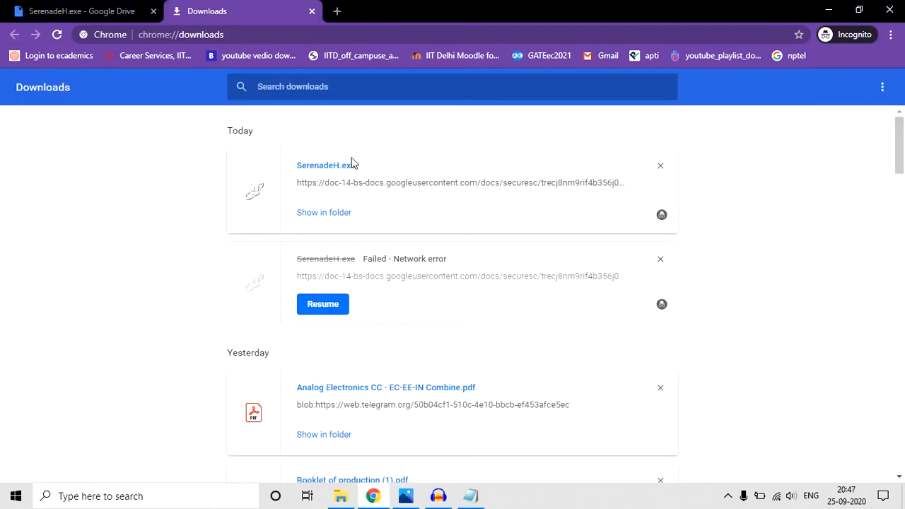
mouse_move(404, 209)
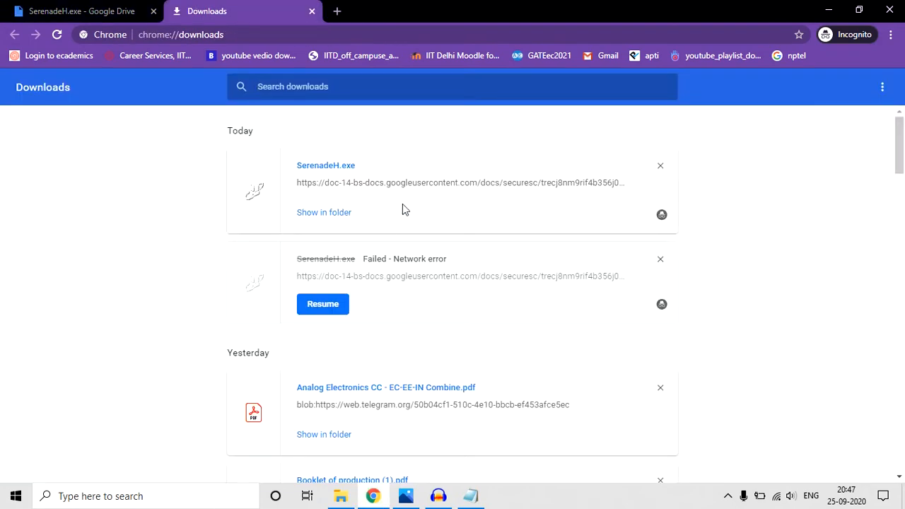
mouse_move(328, 218)
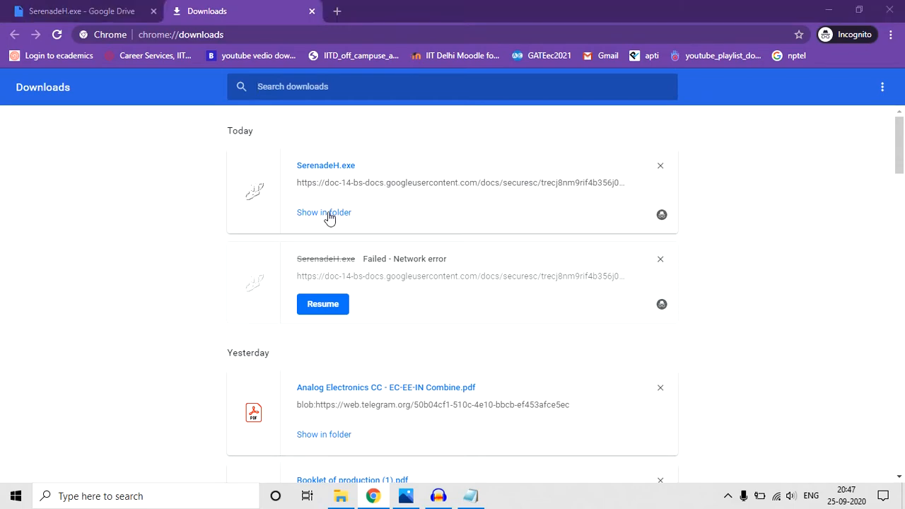
- Show the downloaded SerenadeH.exe in its Downloads folder from chrome://downloads
click(324, 212)
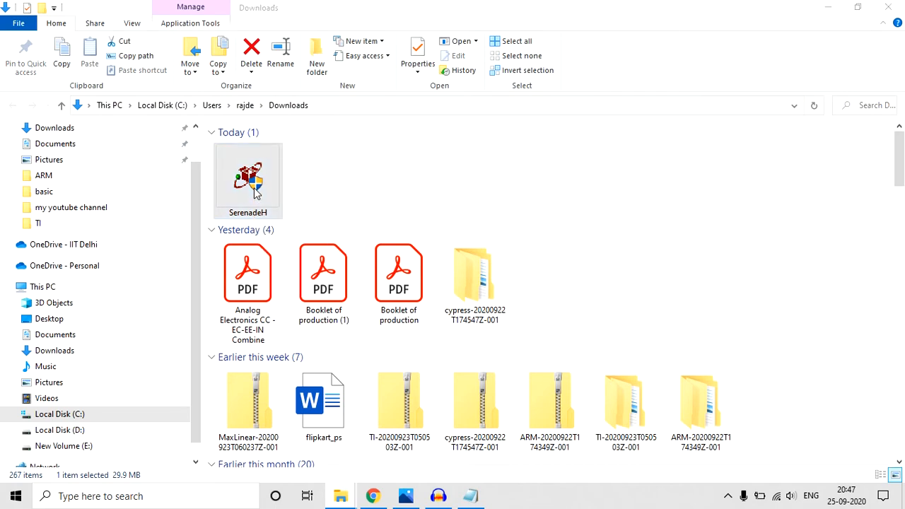
- Launch SerenadeH from Downloads and run it anyway past the SmartScreen warning
double_click(248, 177)
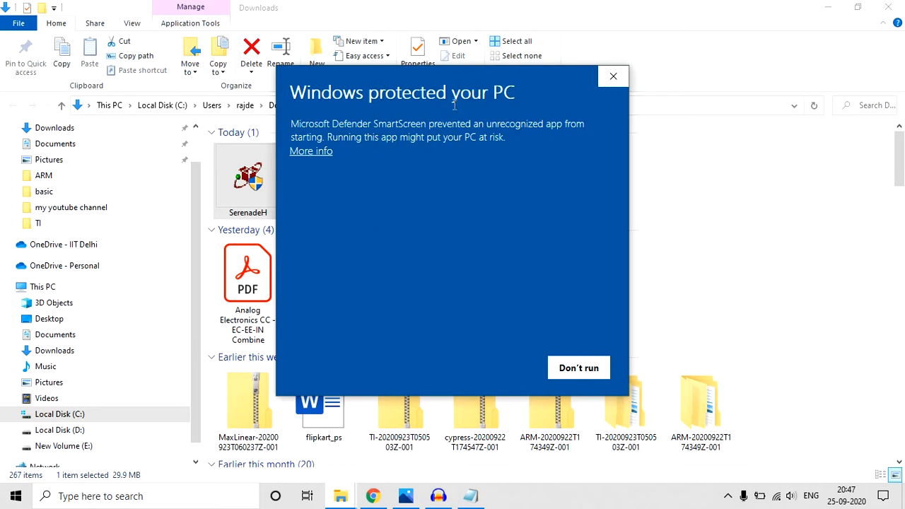
mouse_move(311, 150)
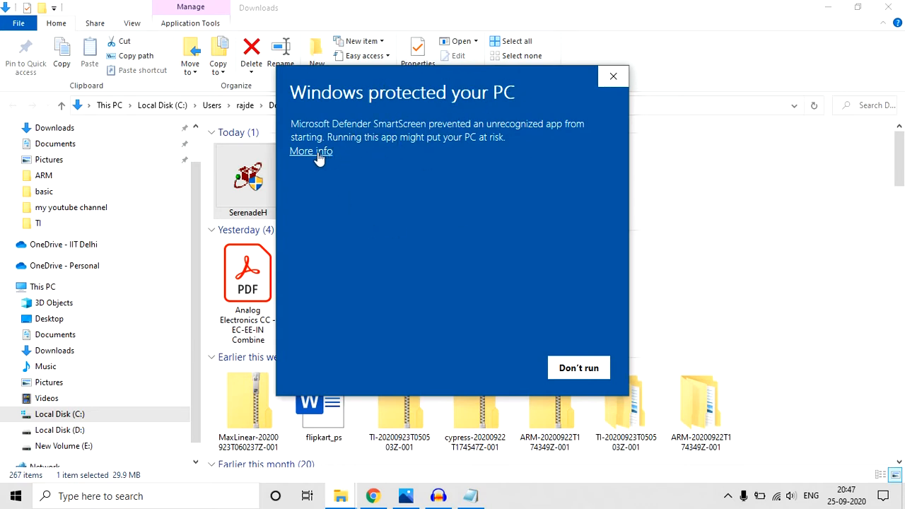
click(311, 151)
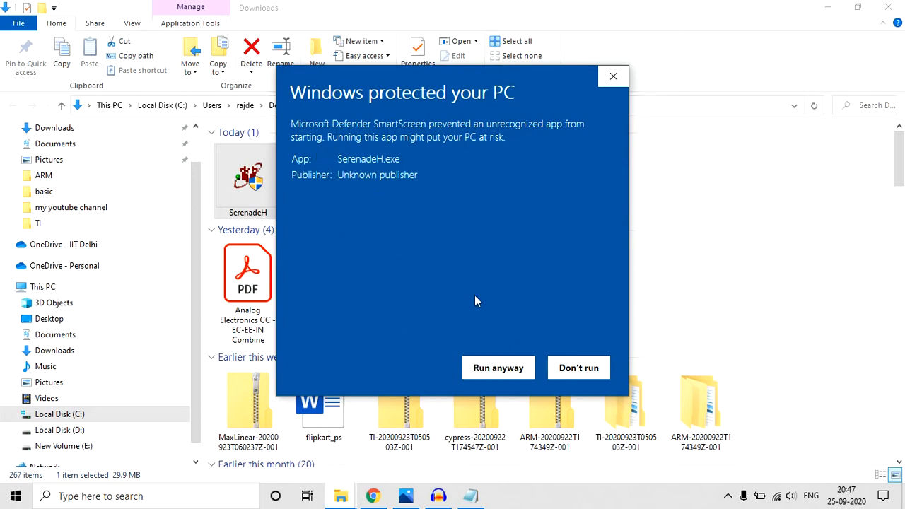
click(578, 368)
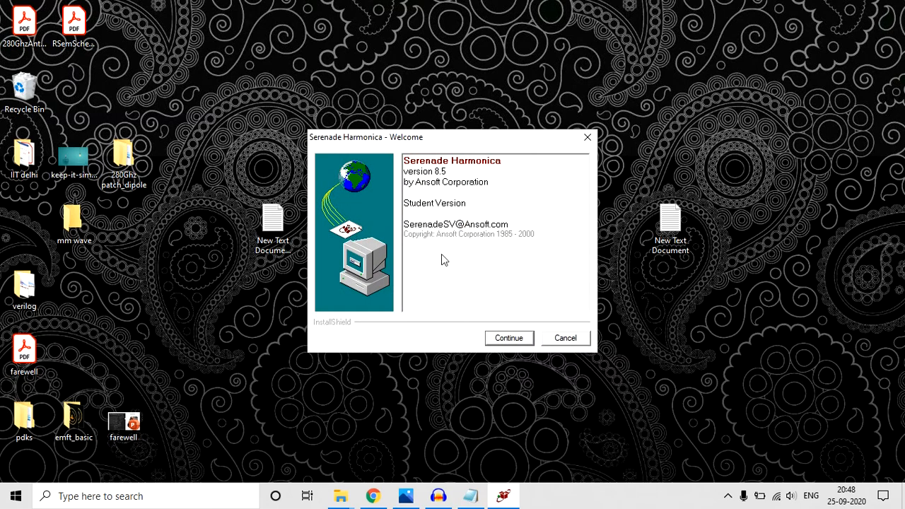
mouse_move(434, 215)
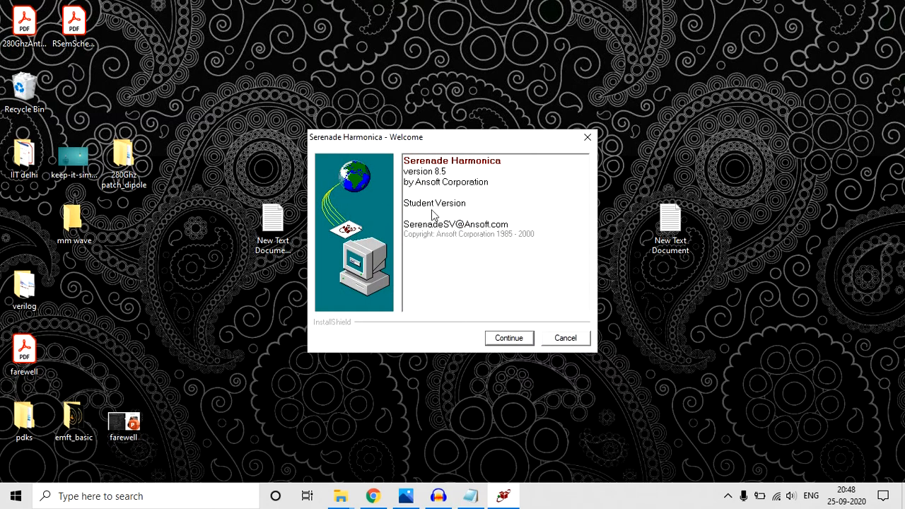
- Continue past the Serenade Harmonica 8.5 welcome so the InstallShield wizard loads
click(509, 336)
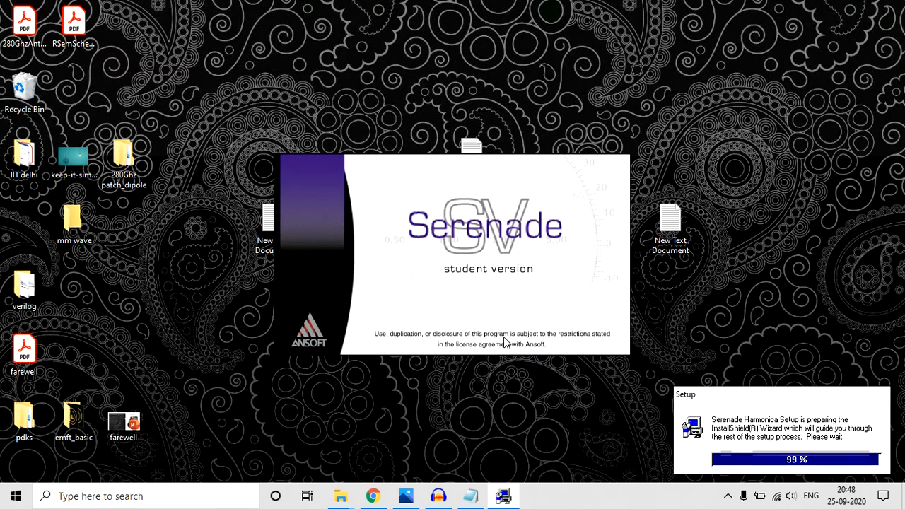
mouse_move(540, 296)
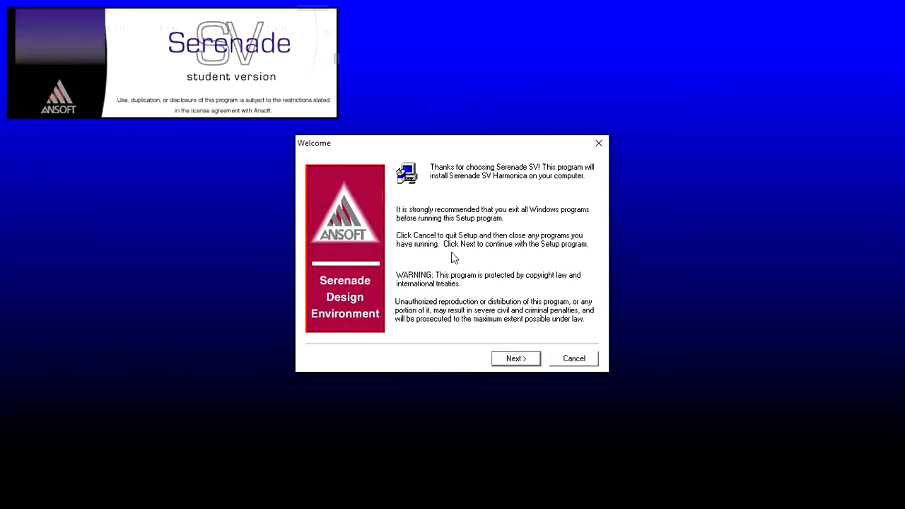
mouse_move(465, 236)
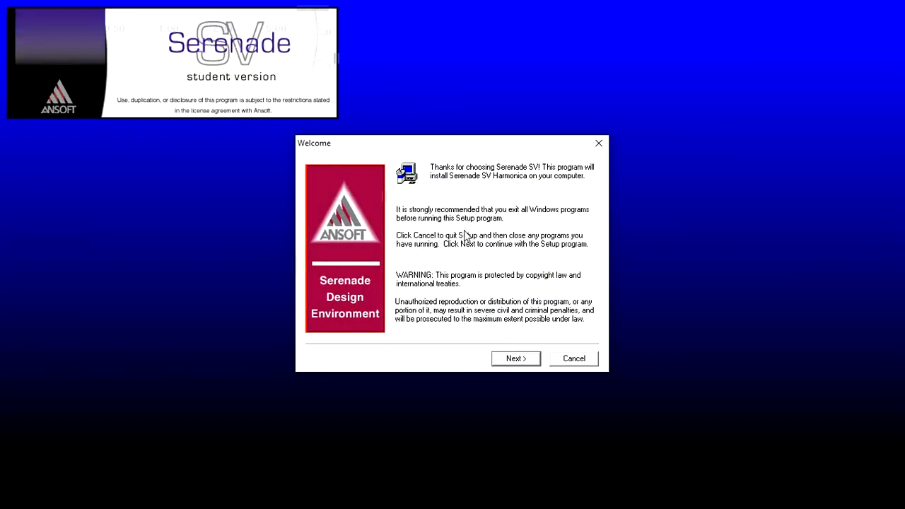
mouse_move(495, 195)
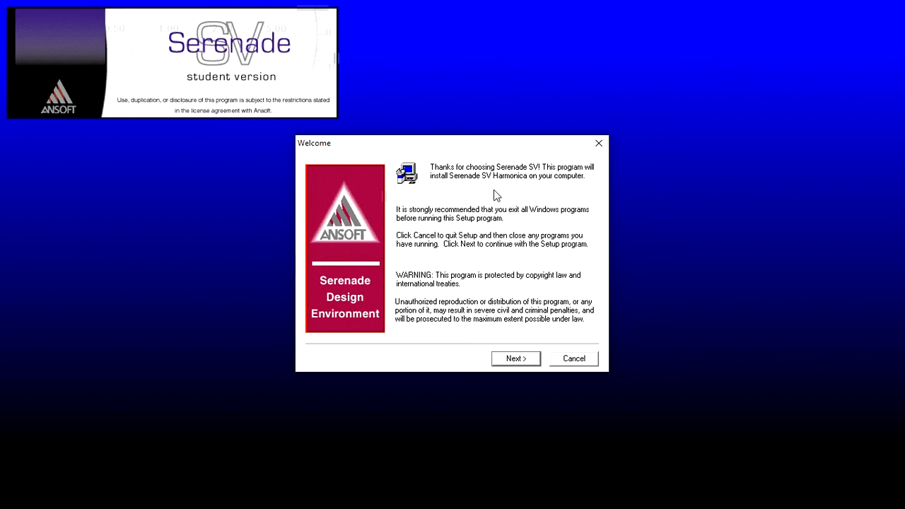
mouse_move(514, 233)
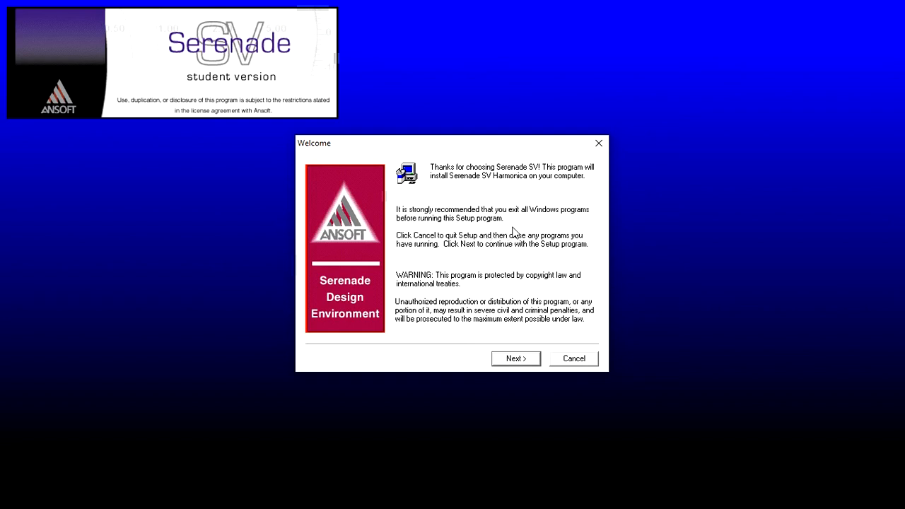
mouse_move(520, 229)
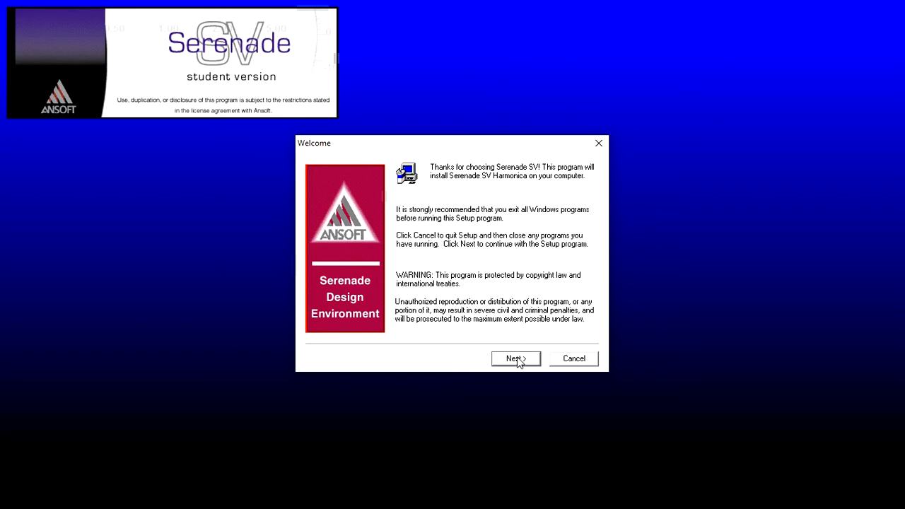
- Advance past the wizard Welcome page, review the license text and accept it with Yes
click(515, 359)
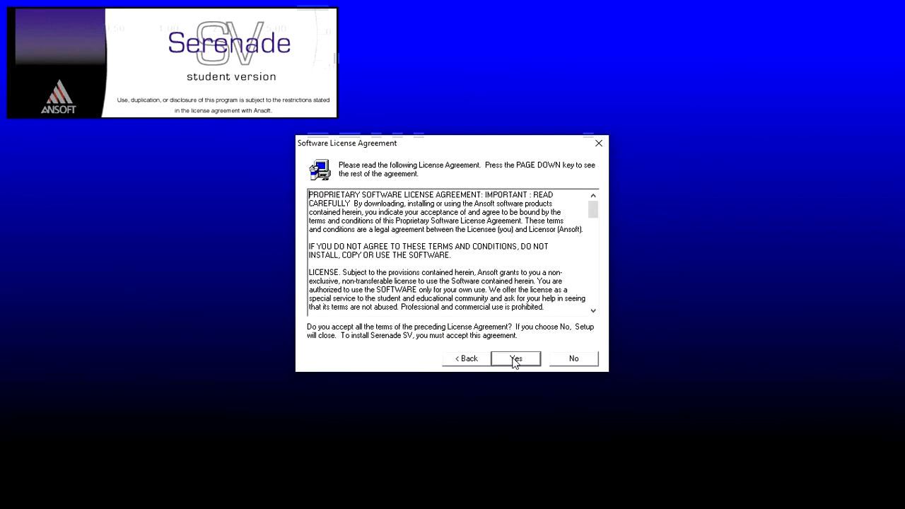
scroll(down, 3)
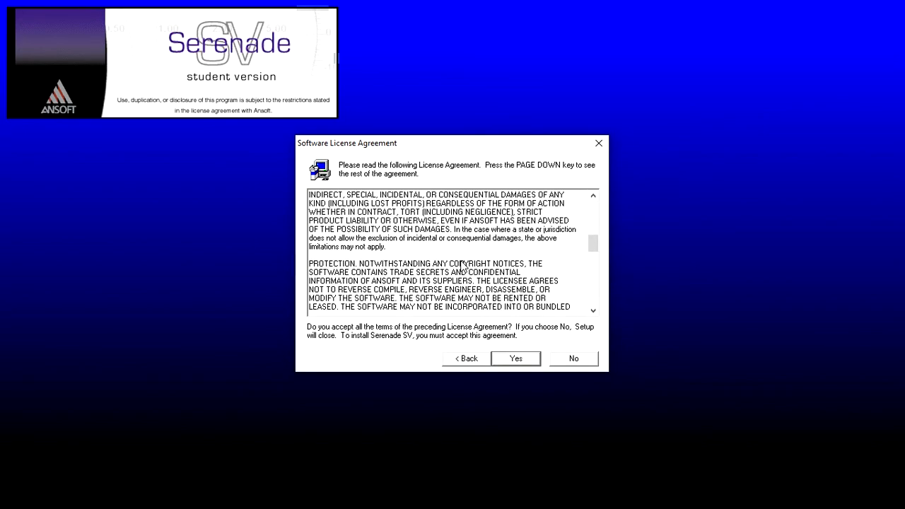
scroll(down, 3)
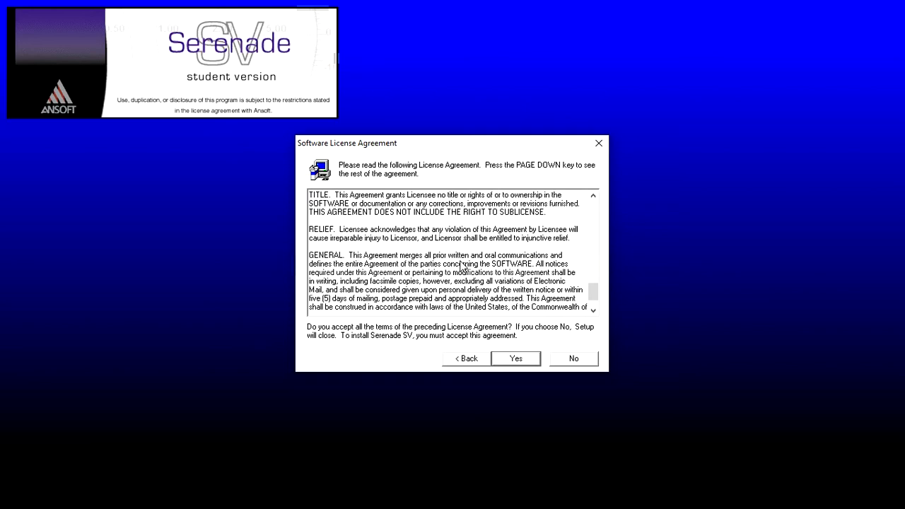
scroll(up, 3)
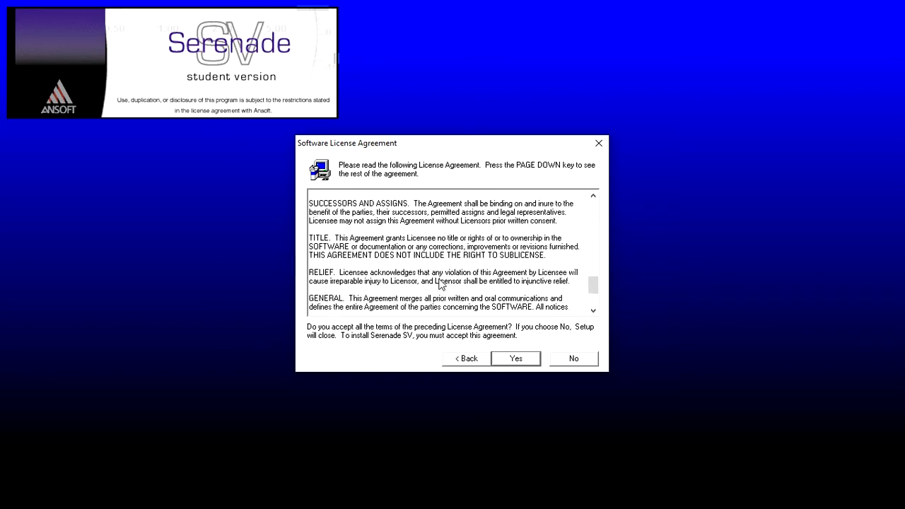
click(514, 359)
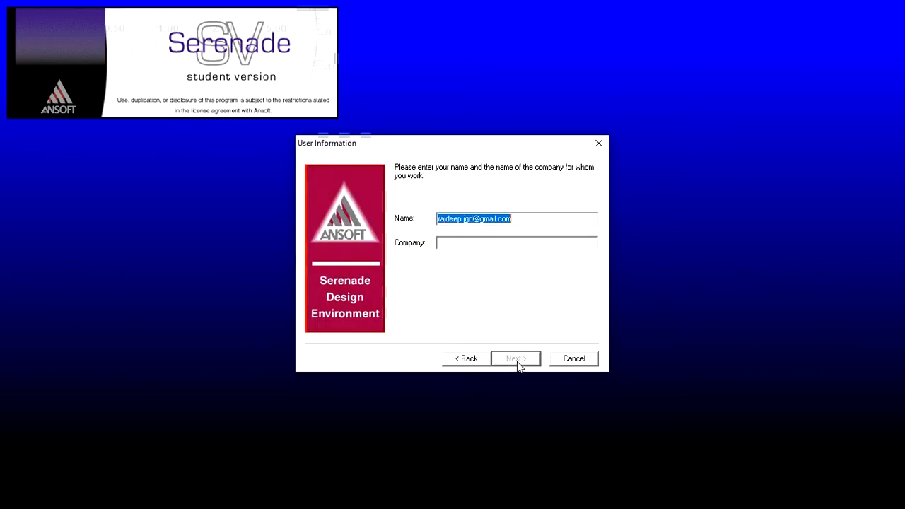
mouse_move(433, 181)
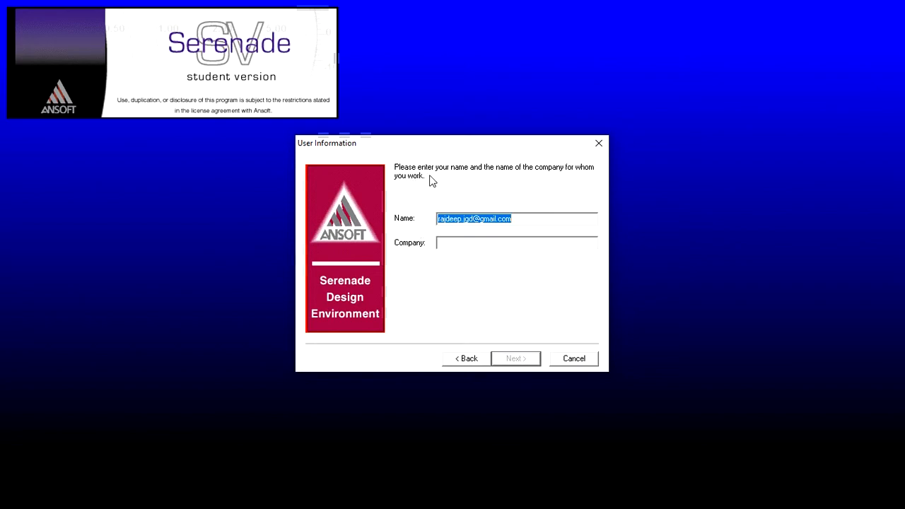
mouse_move(473, 231)
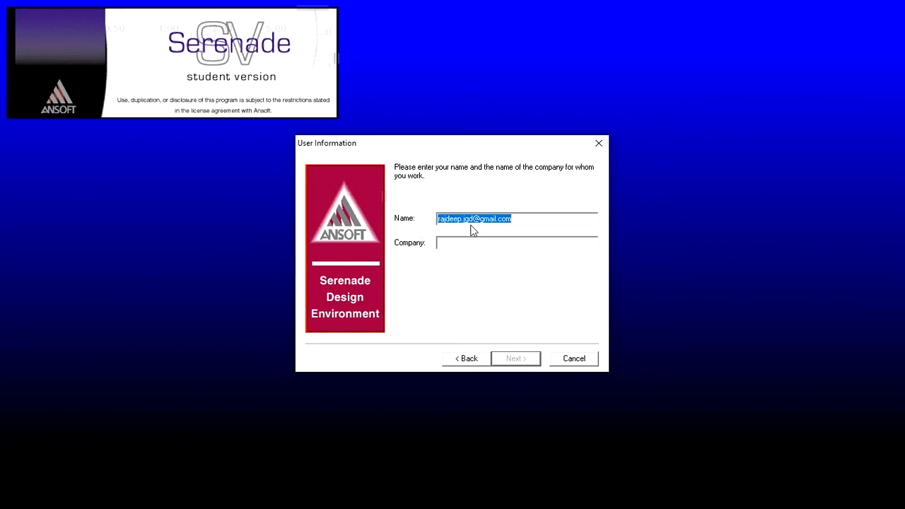
mouse_move(509, 189)
text(rajd)
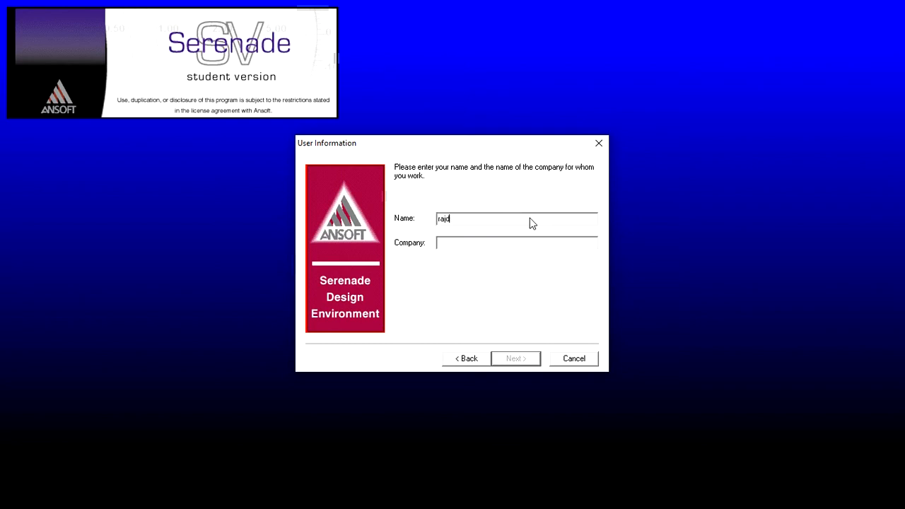
text(Rajde)
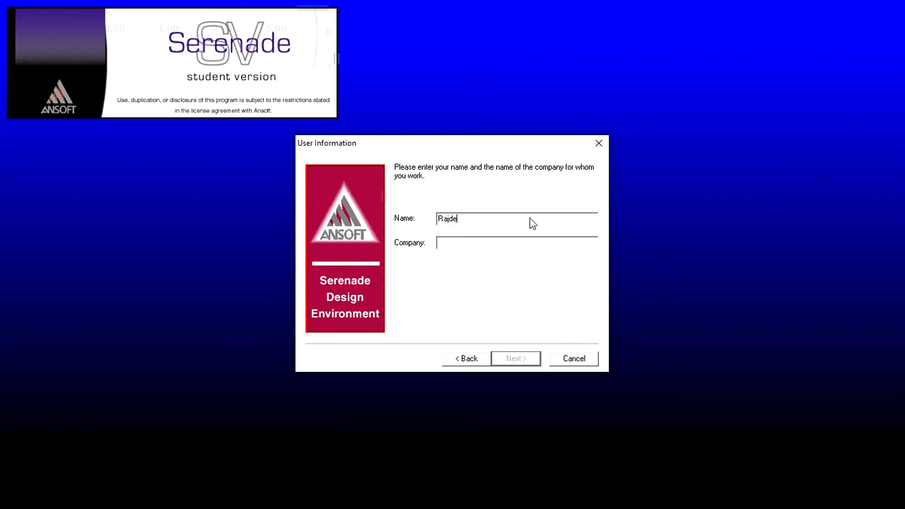
text(ep mazum)
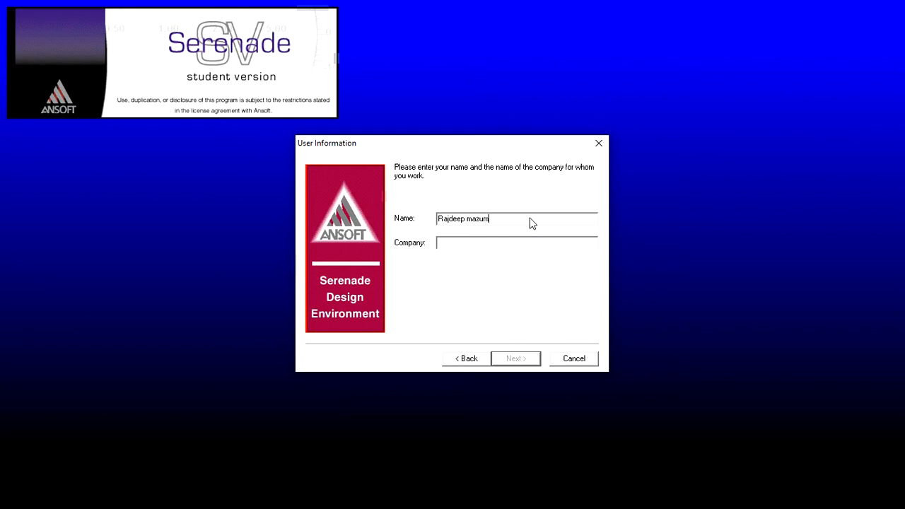
text(der)
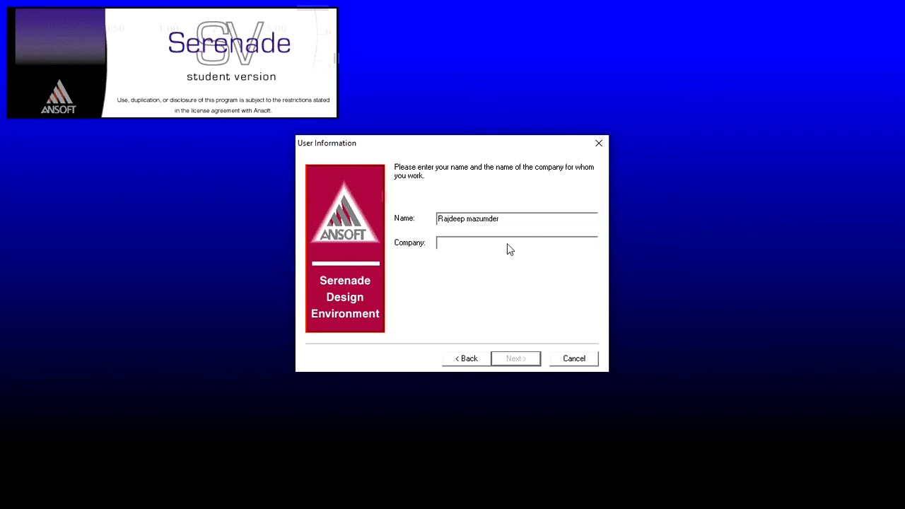
click(516, 243)
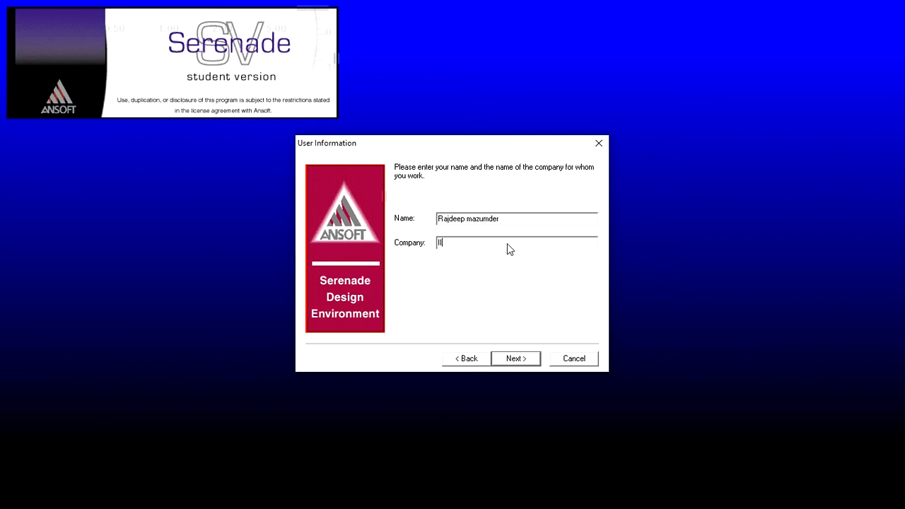
text(IIT Delhi)
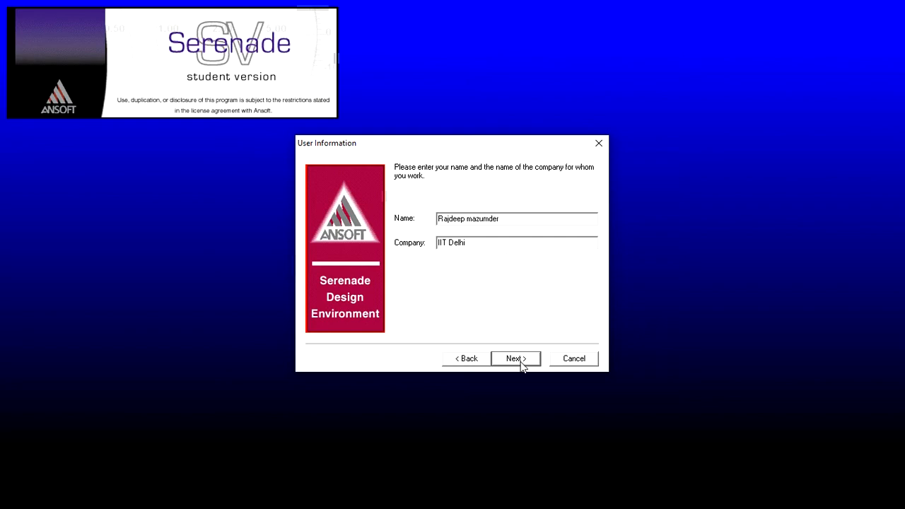
click(515, 359)
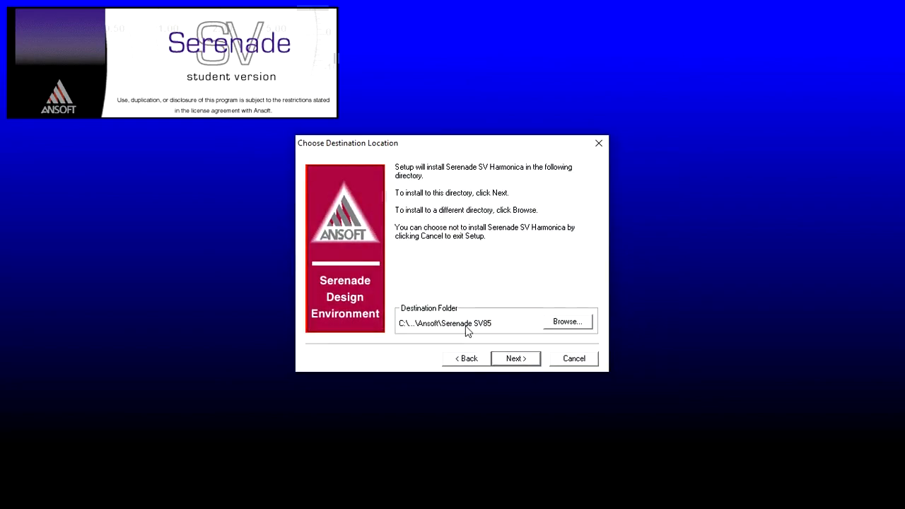
mouse_move(479, 331)
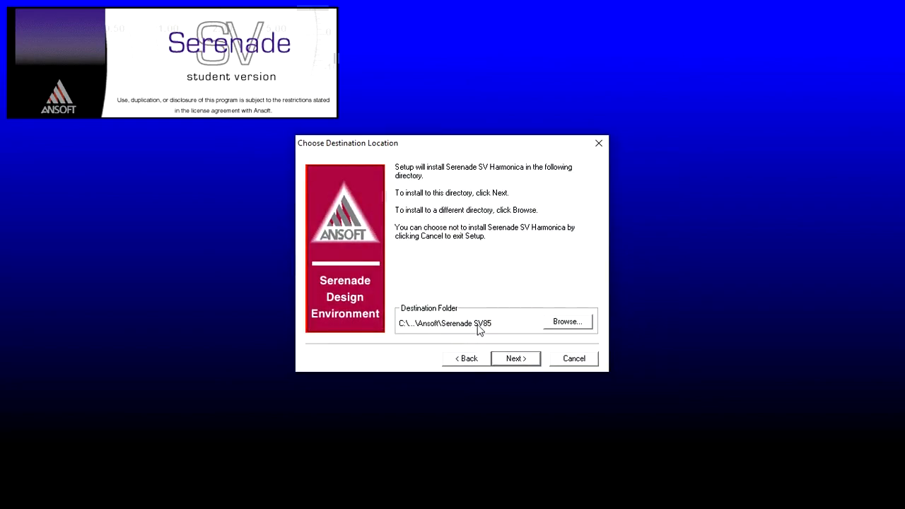
mouse_move(435, 314)
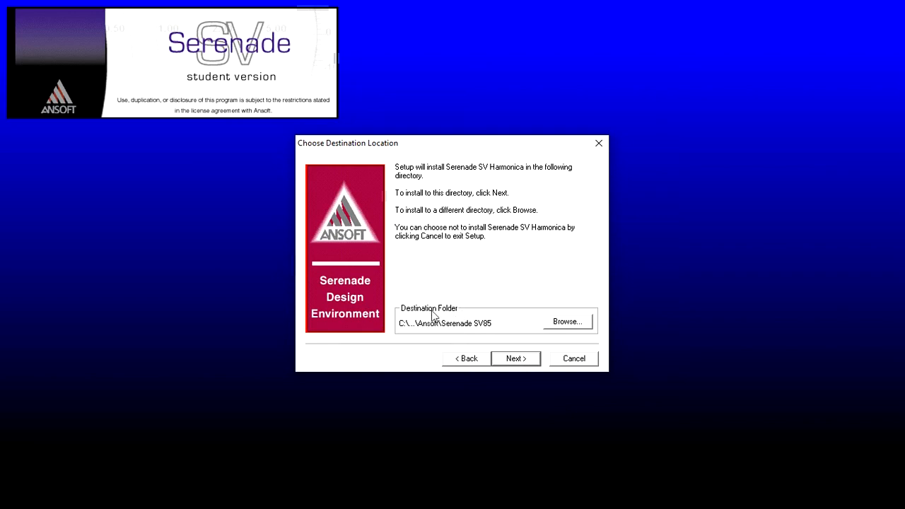
mouse_move(439, 331)
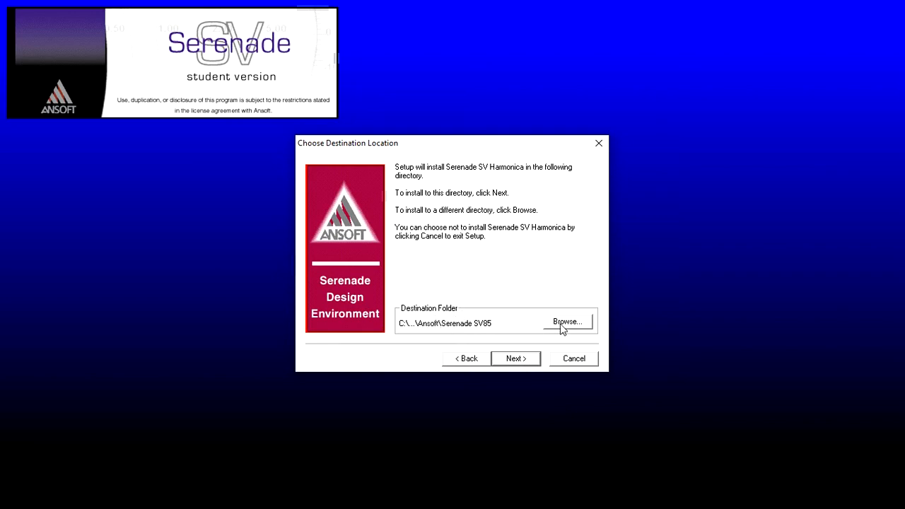
- Keep the default installation folder after browsing, and accept the default home location
click(565, 323)
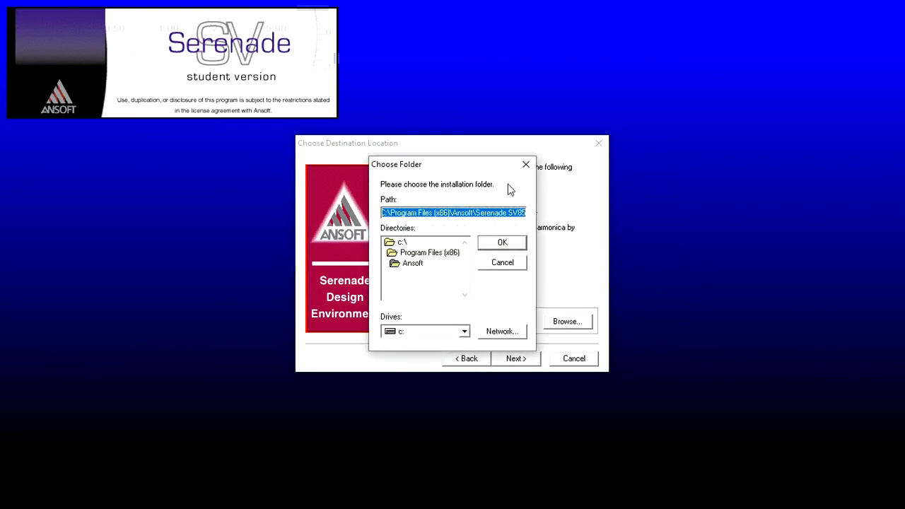
click(501, 242)
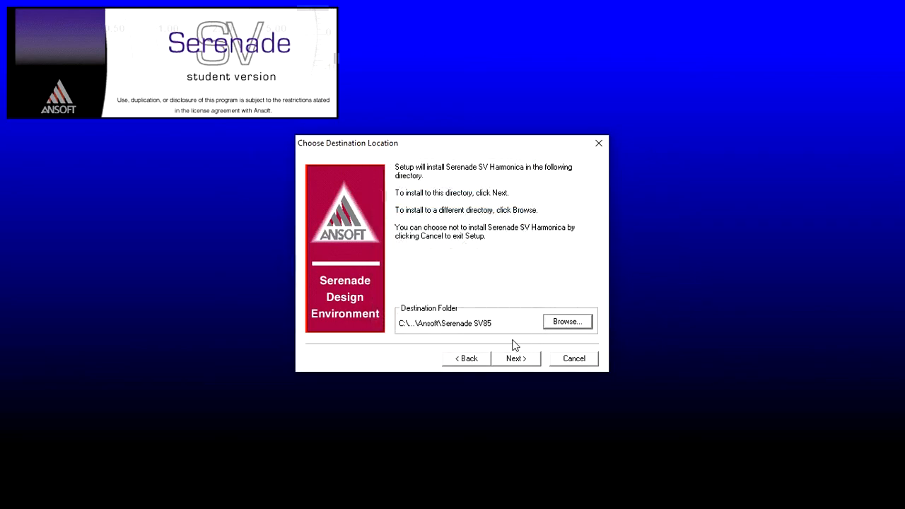
click(514, 359)
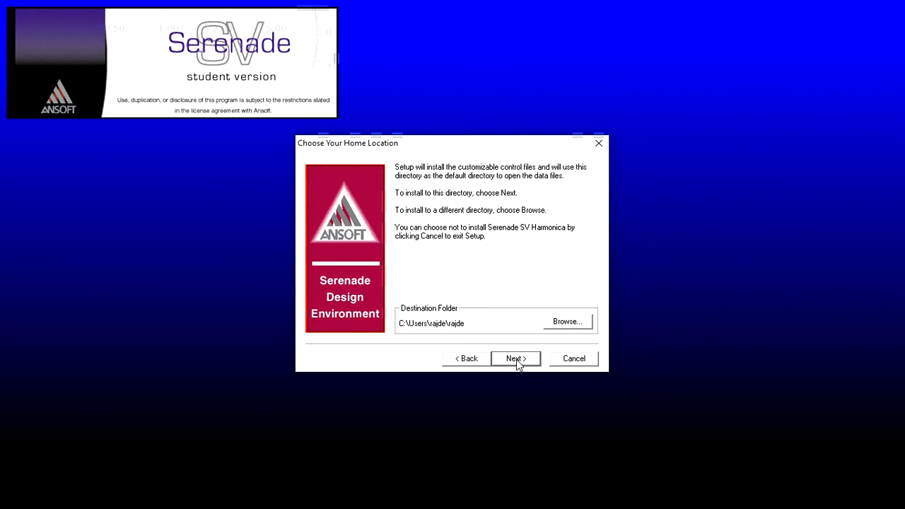
click(515, 359)
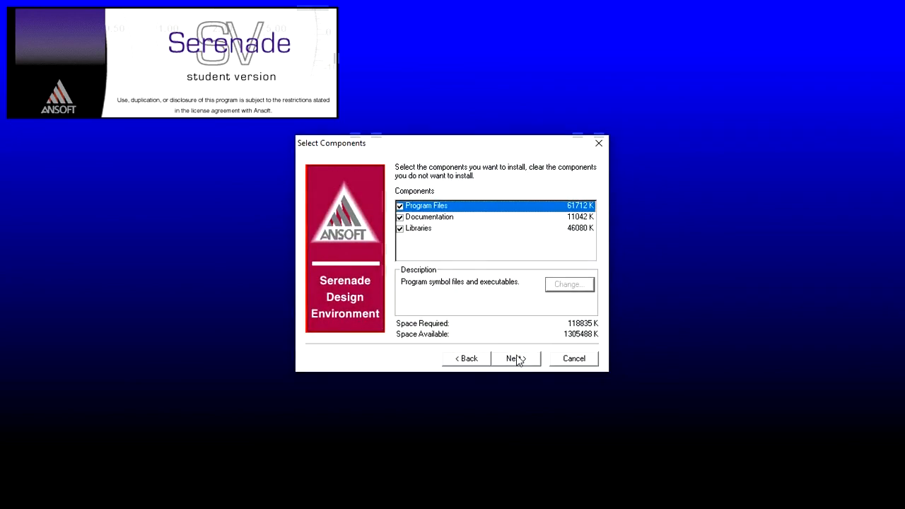
mouse_move(434, 176)
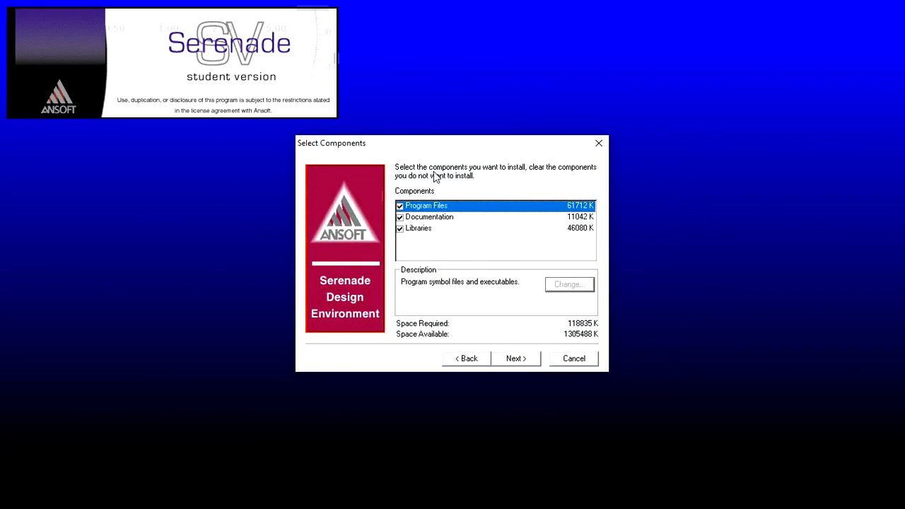
mouse_move(530, 184)
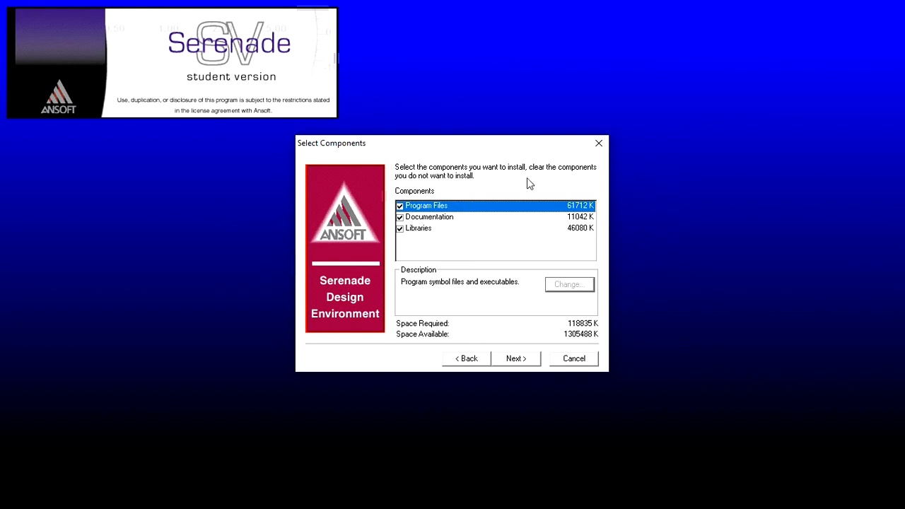
mouse_move(421, 214)
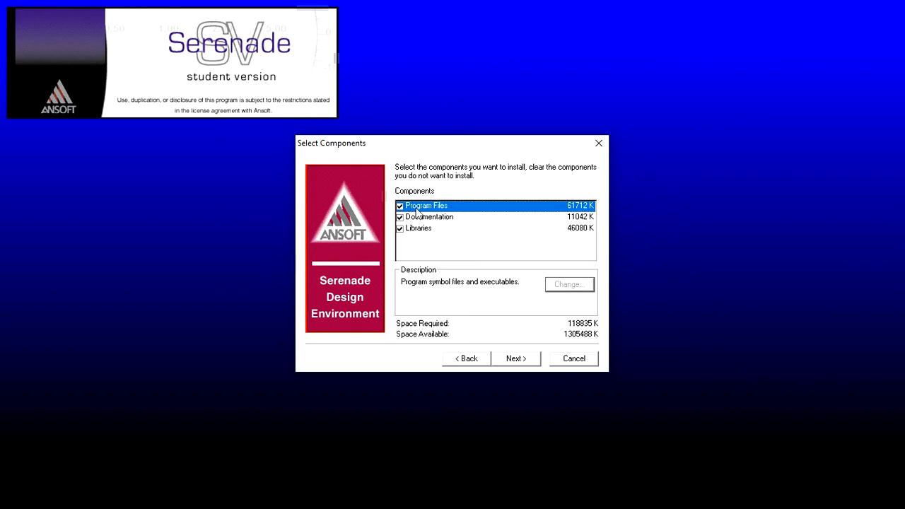
mouse_move(516, 359)
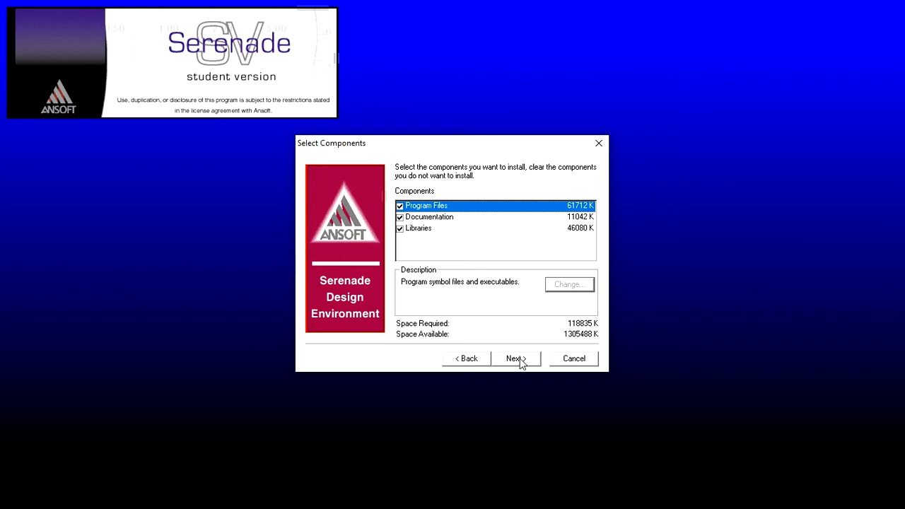
- Keep all three components and program folder Serenade SV 8.5, reviewing the Current Settings summary
click(515, 359)
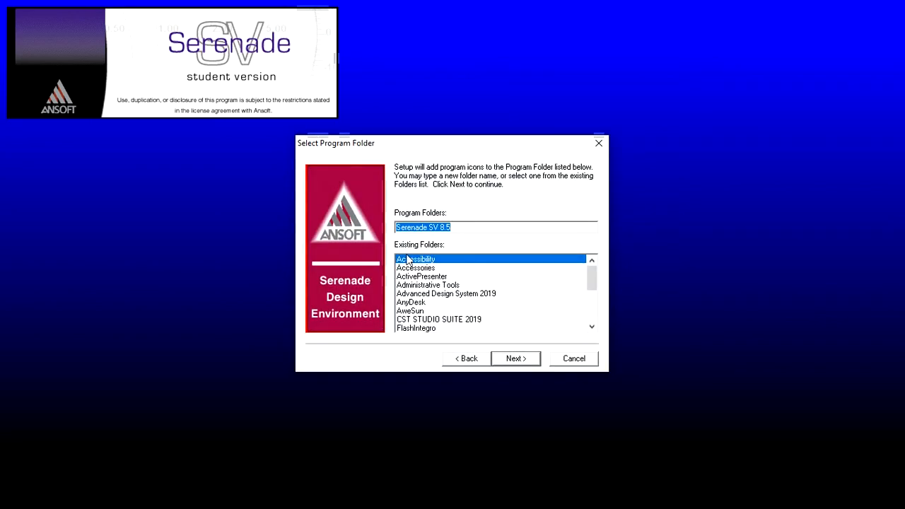
click(515, 359)
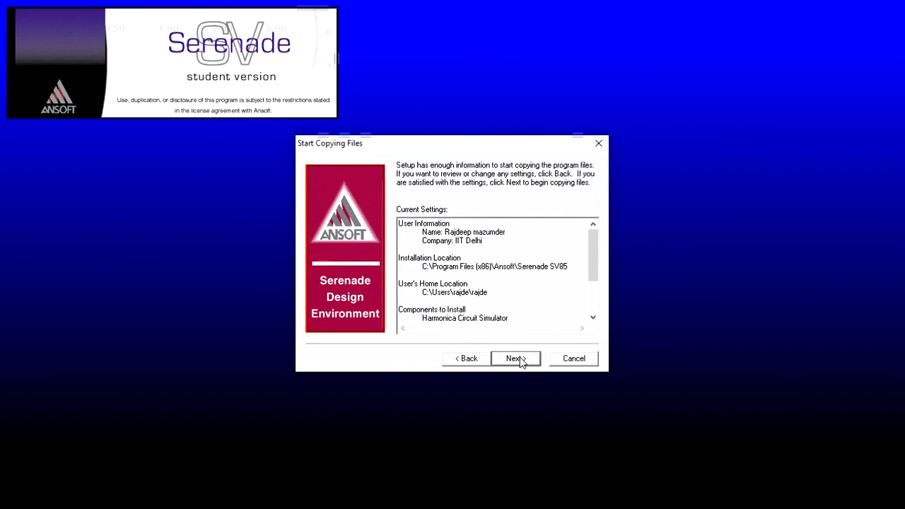
mouse_move(449, 255)
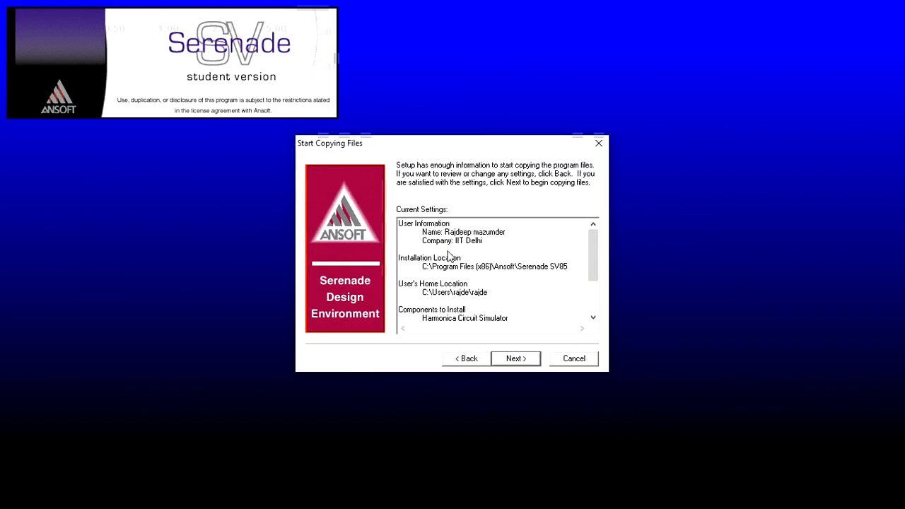
scroll(down, 3)
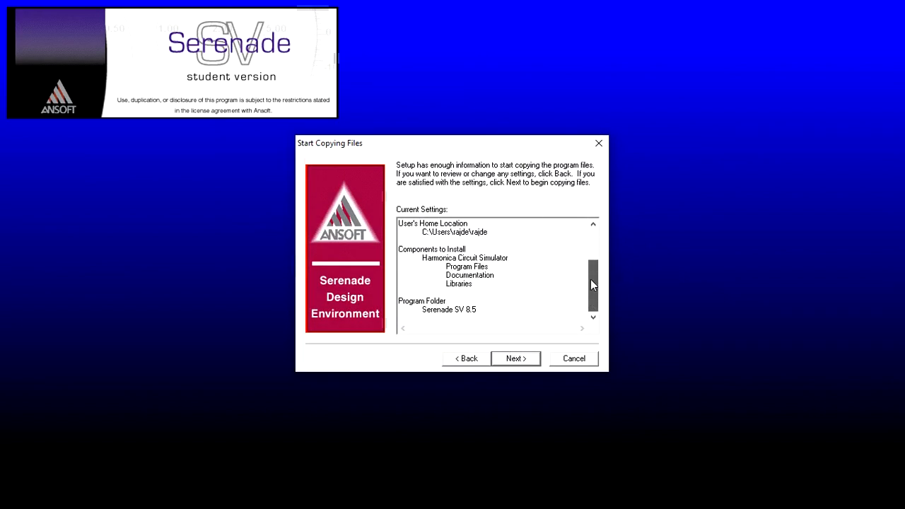
scroll(up, 3)
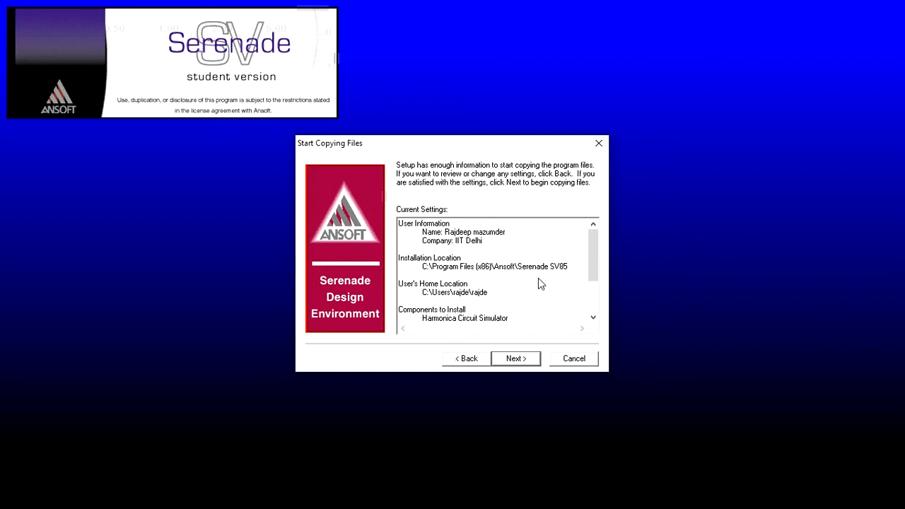
scroll(down, 3)
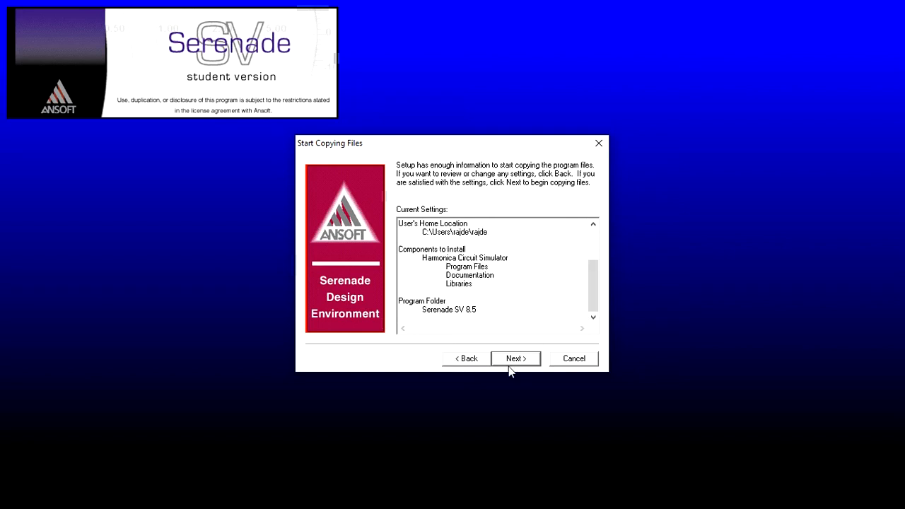
click(514, 359)
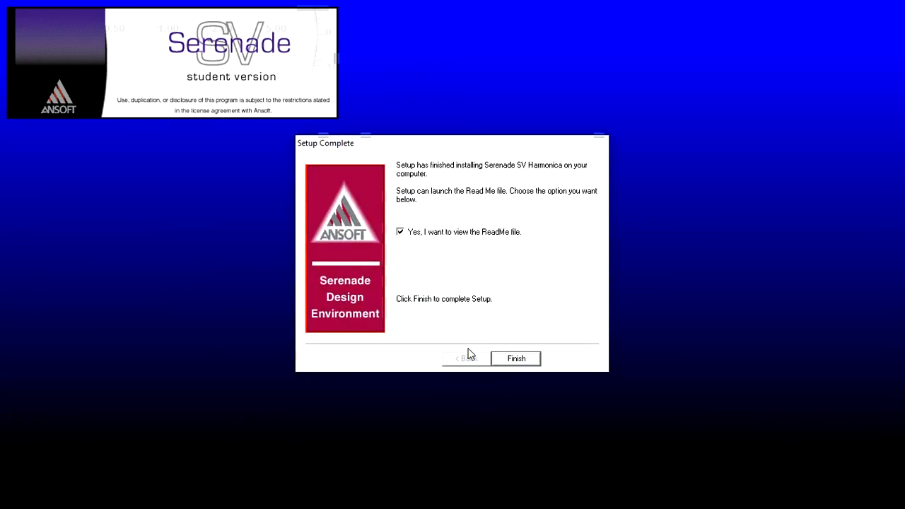
mouse_move(472, 249)
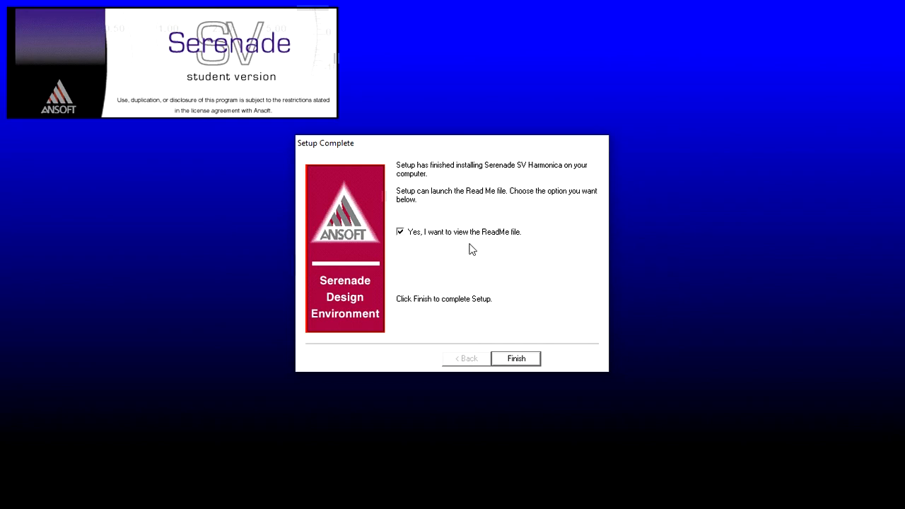
mouse_move(418, 233)
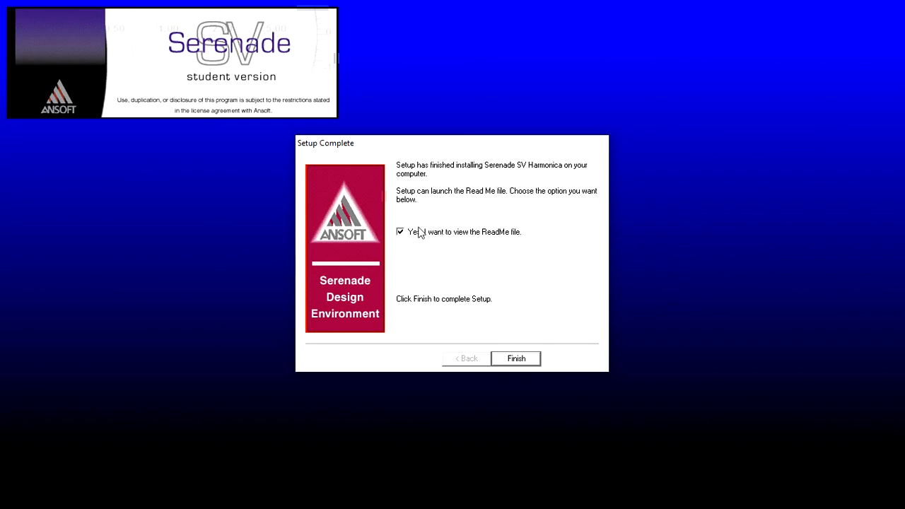
mouse_move(398, 243)
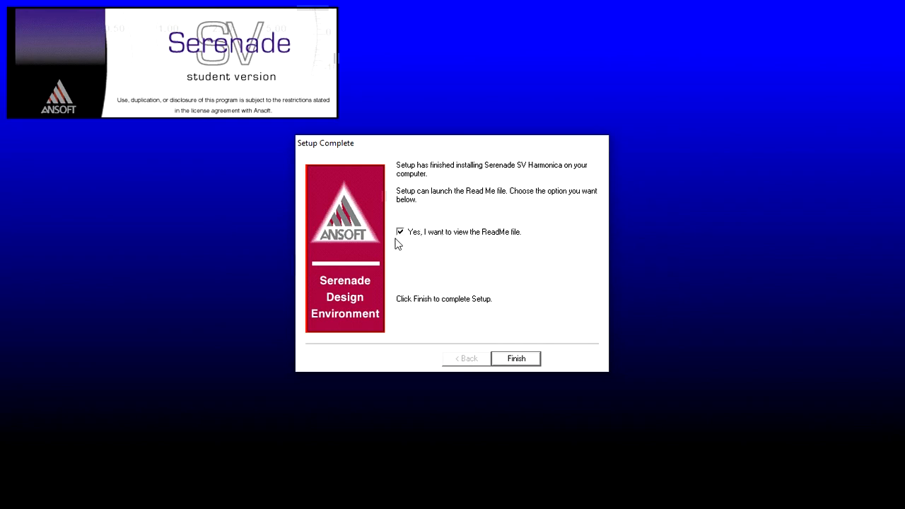
- Uncheck viewing the ReadMe file and finish setup, closing the installer
click(399, 231)
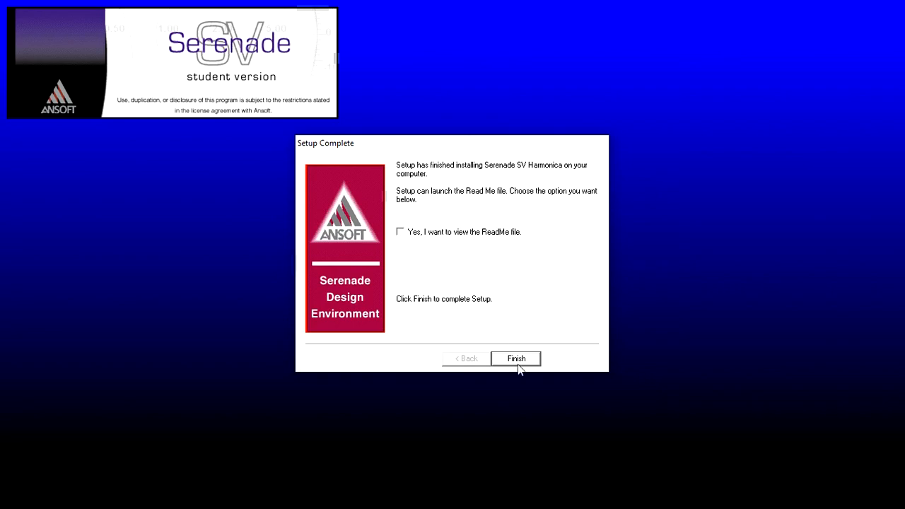
click(514, 358)
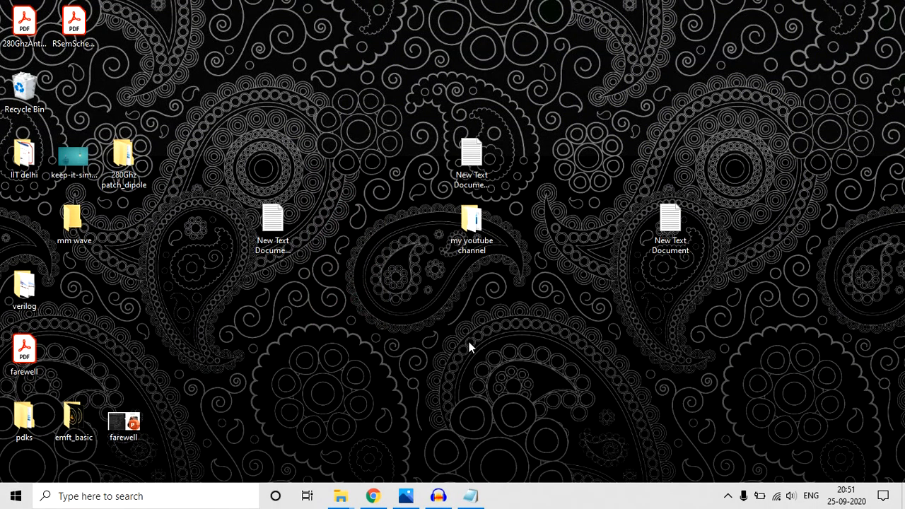
mouse_move(333, 389)
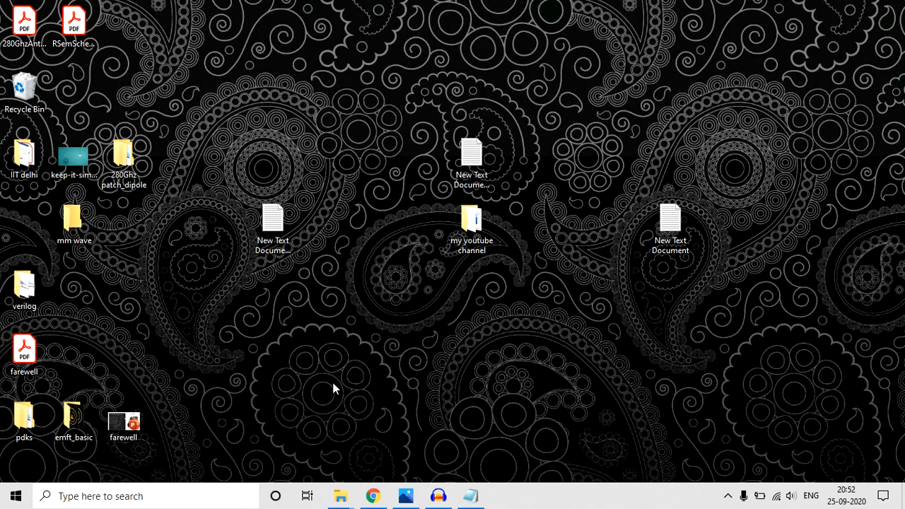
mouse_move(452, 359)
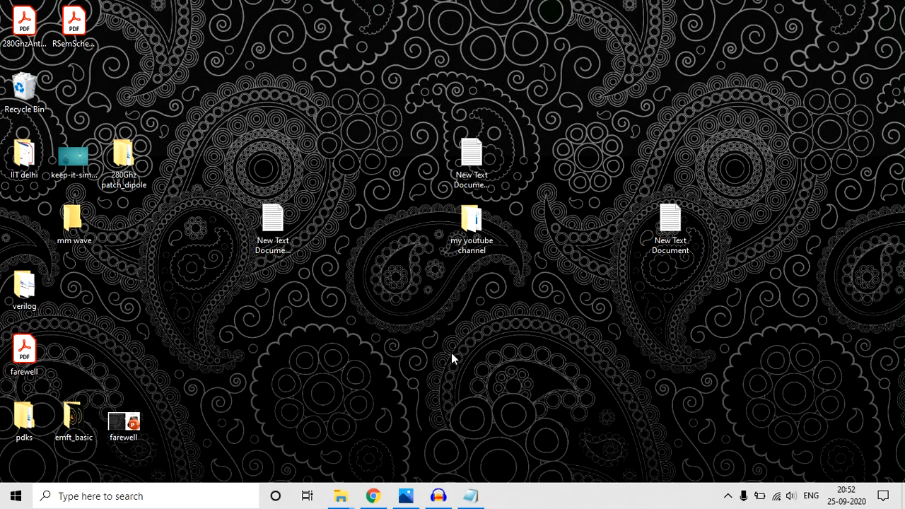
mouse_move(340, 404)
text(ser)
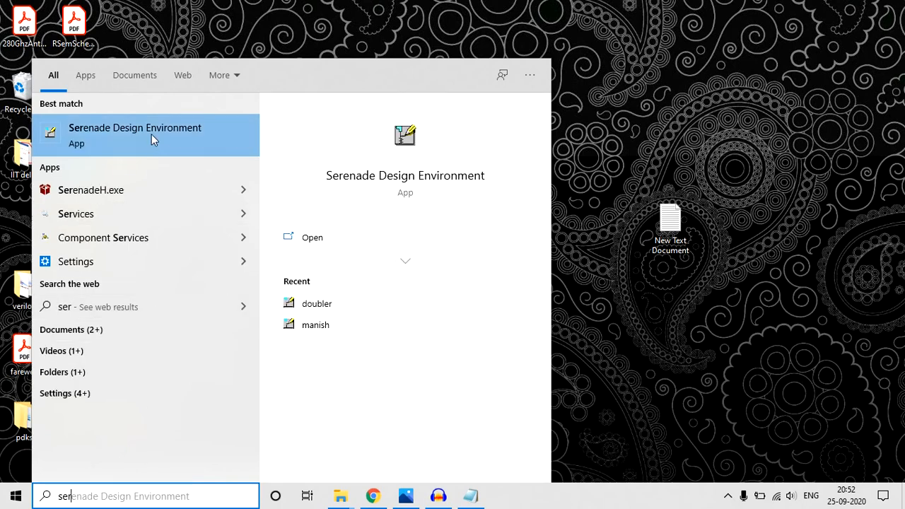
mouse_move(161, 143)
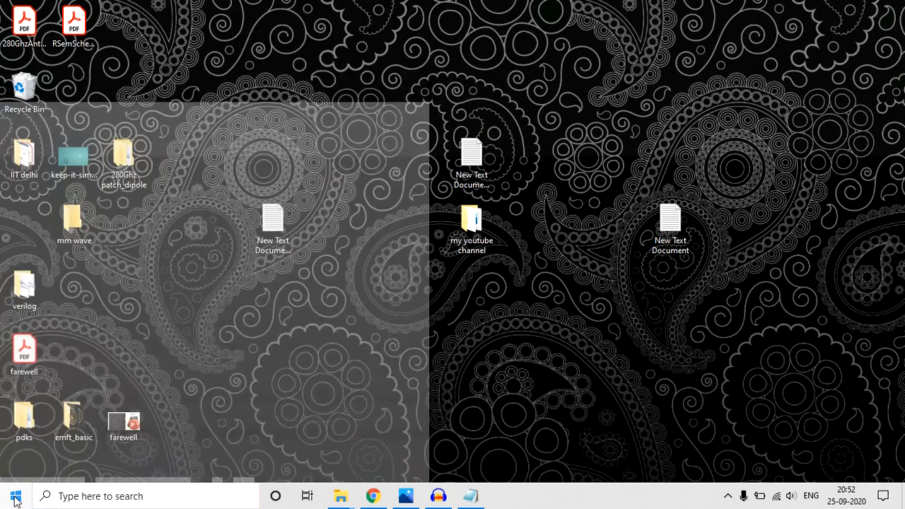
- Search the Start menu for 'sere' and launch Serenade Design Environment
click(14, 495)
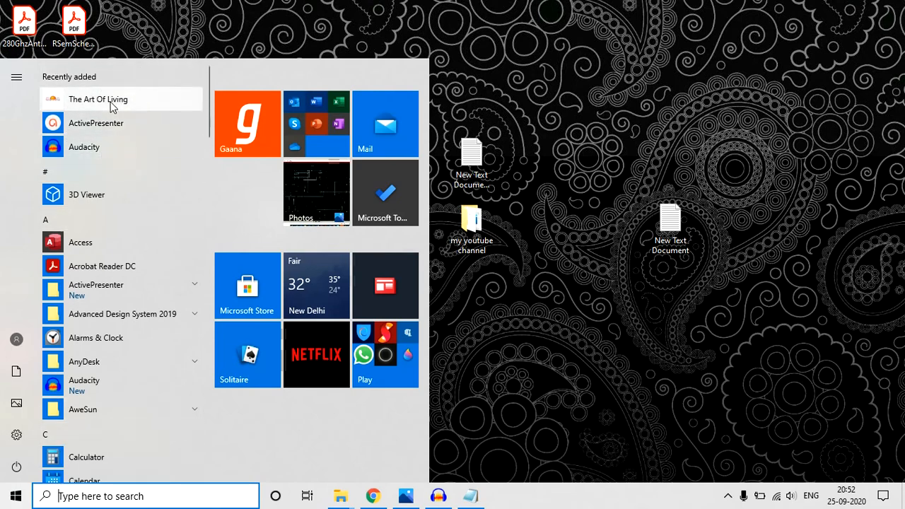
mouse_move(56, 304)
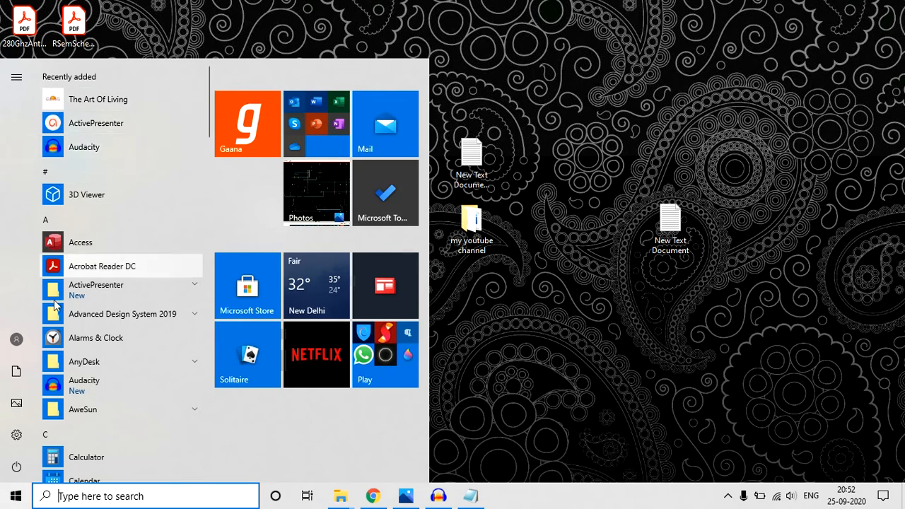
text(se)
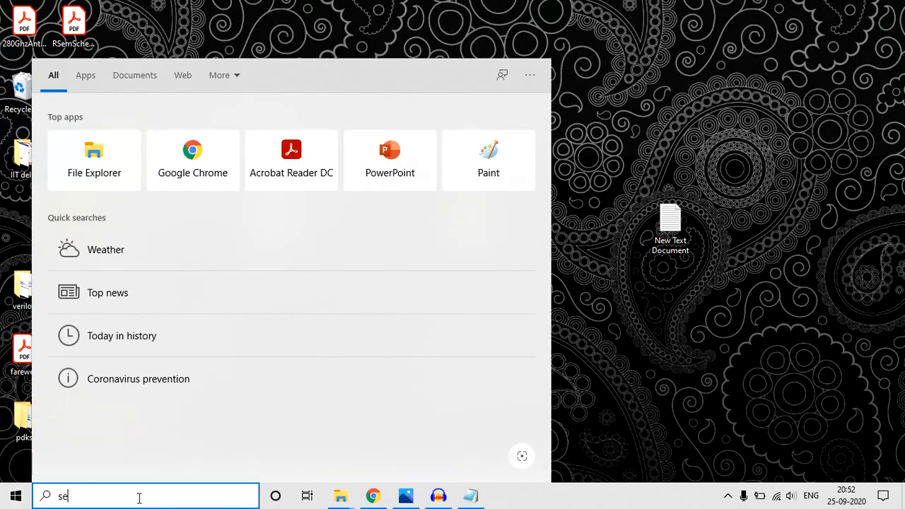
text(re)
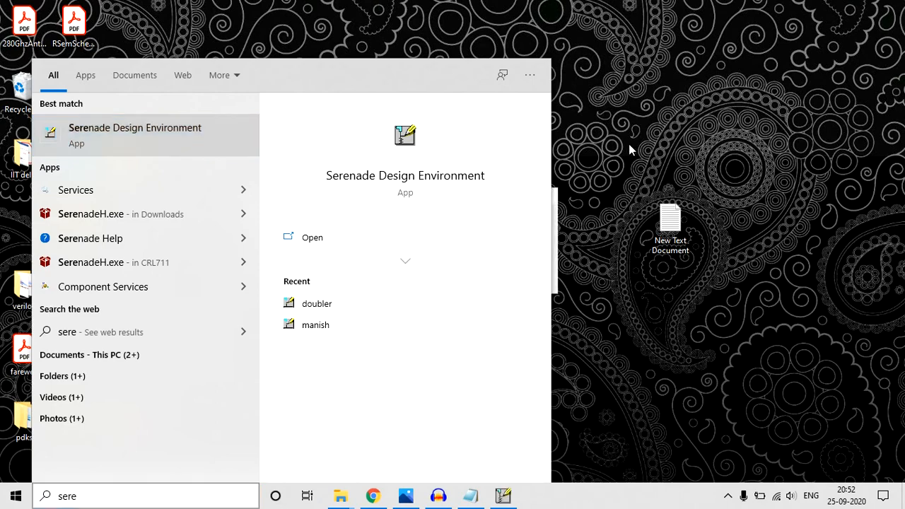
click(311, 237)
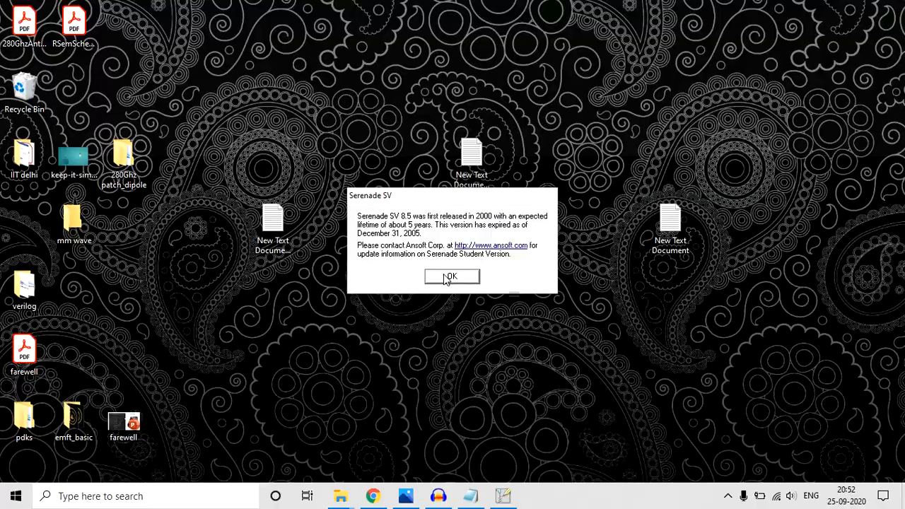
- Dismiss the version expiry notice and close the Quick Start prompt
click(450, 276)
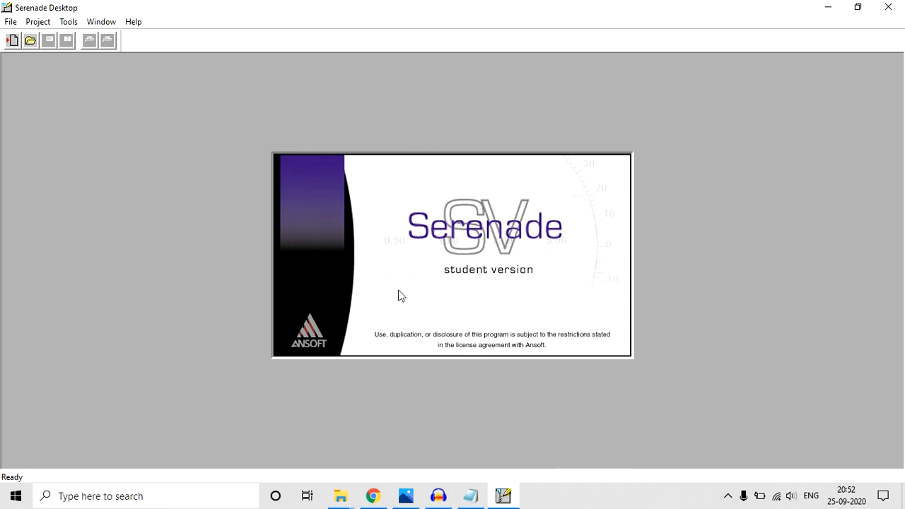
mouse_move(404, 299)
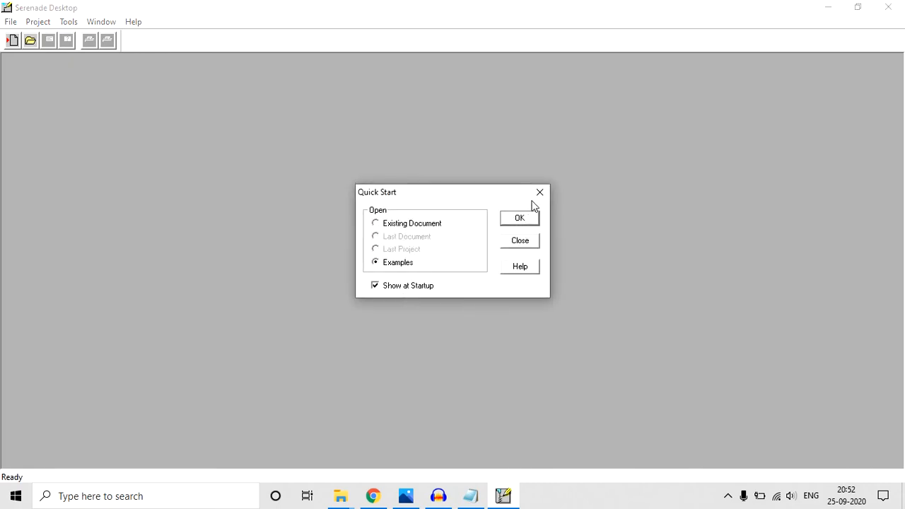
click(11, 21)
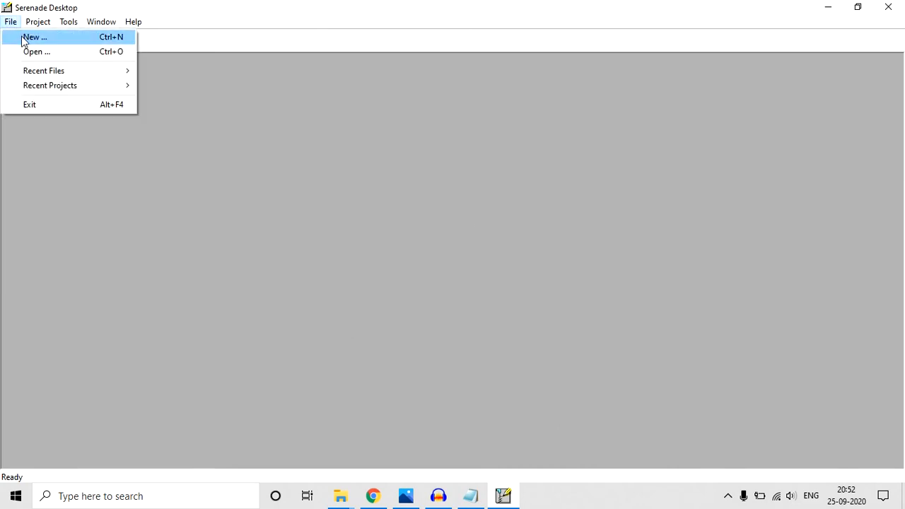
- Create a new Project named 'ffffff' via File > New and agree to create its missing folder
click(34, 36)
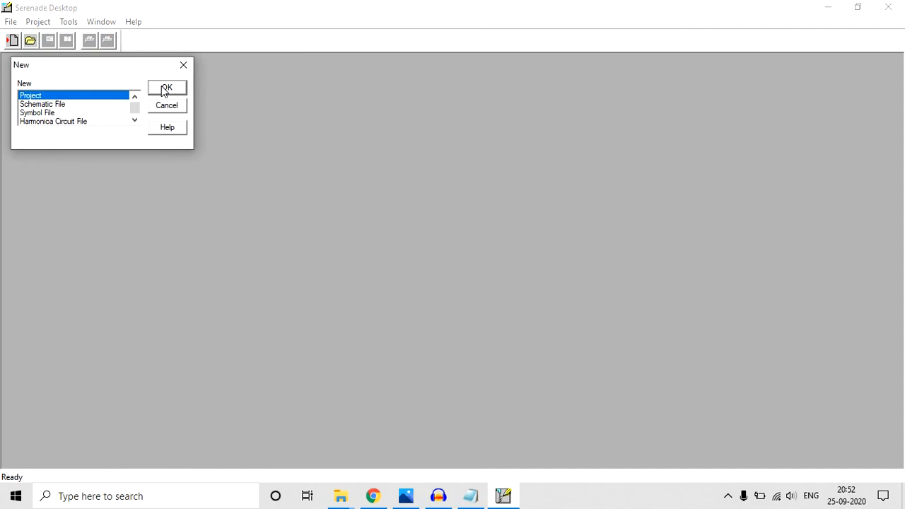
click(167, 88)
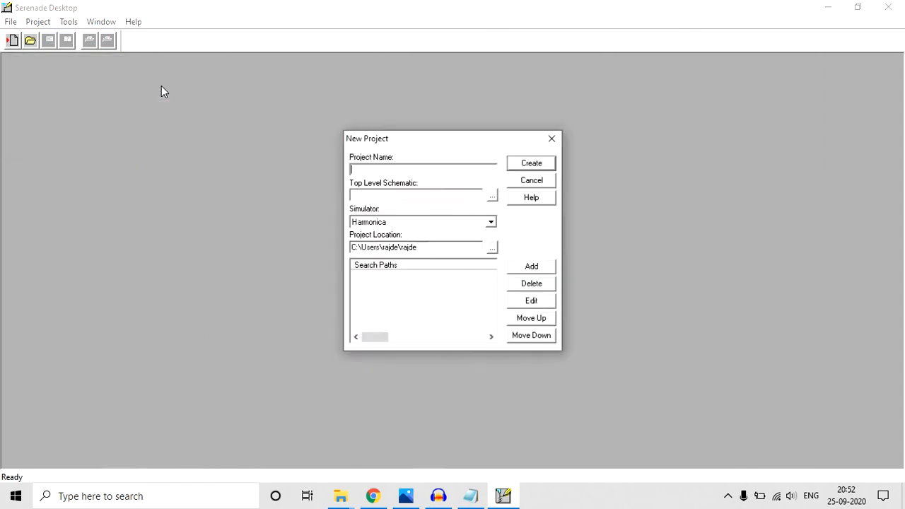
text(f)
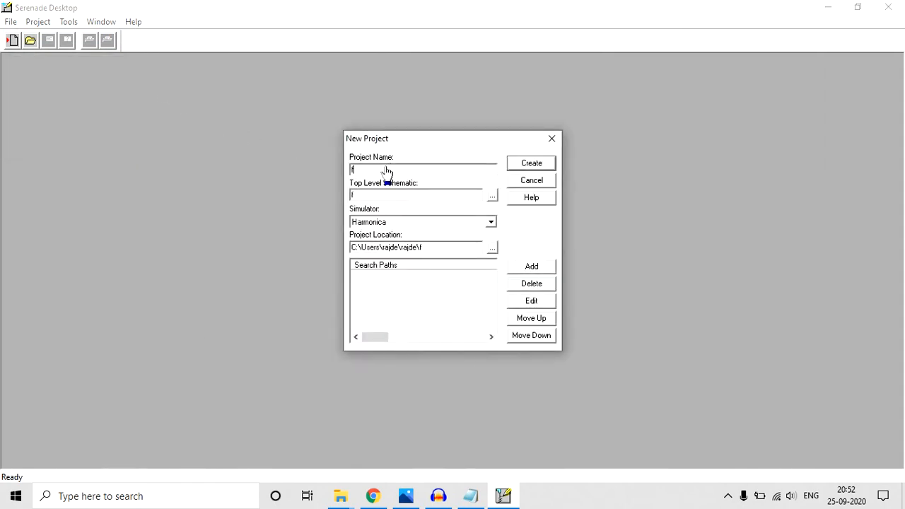
text(ffff)
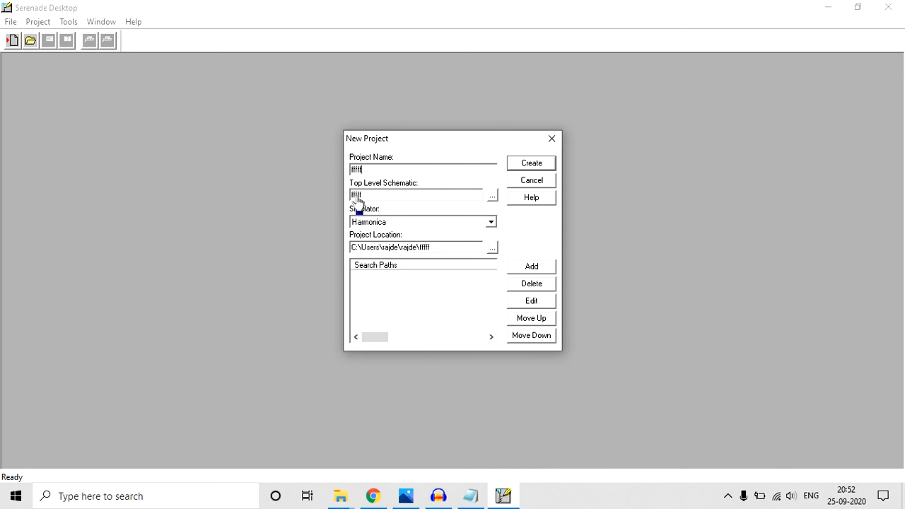
mouse_move(431, 258)
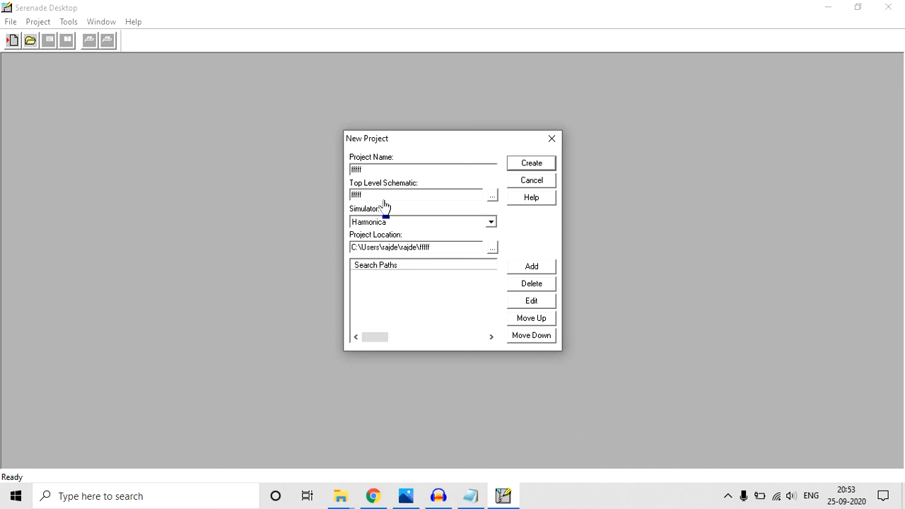
mouse_move(523, 164)
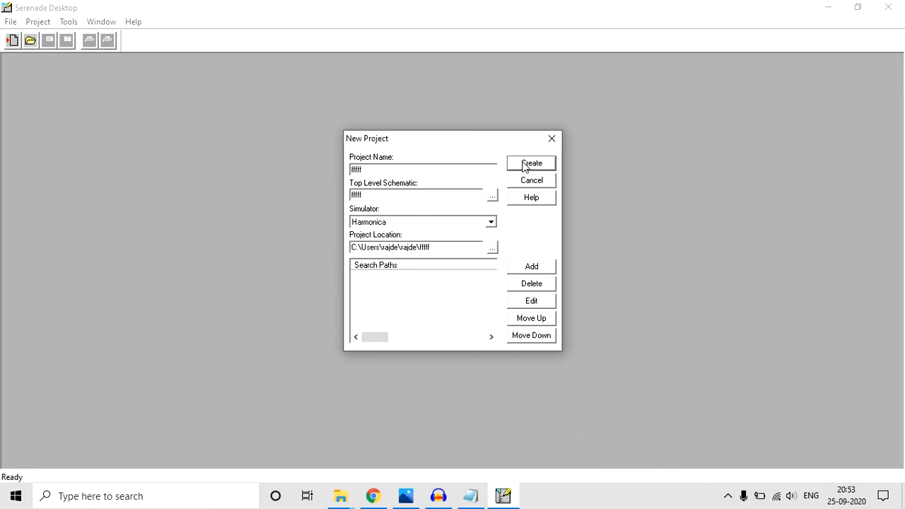
click(531, 163)
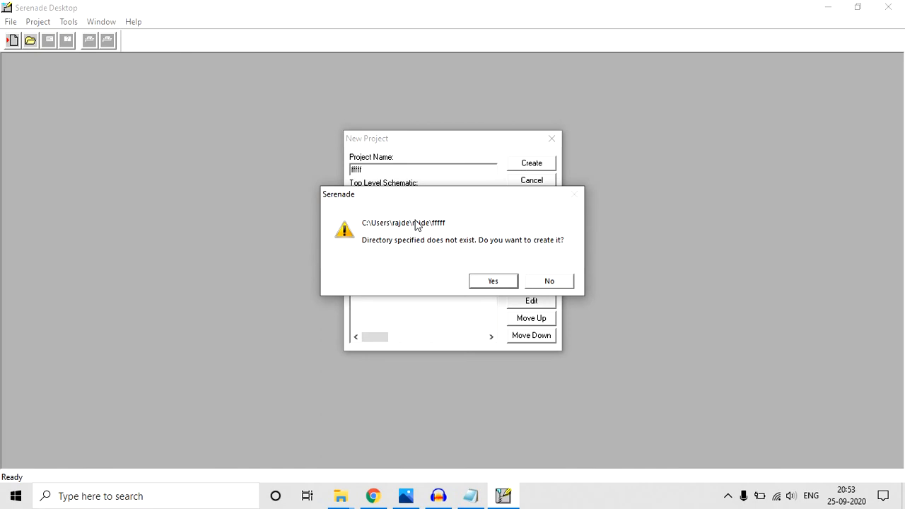
mouse_move(430, 252)
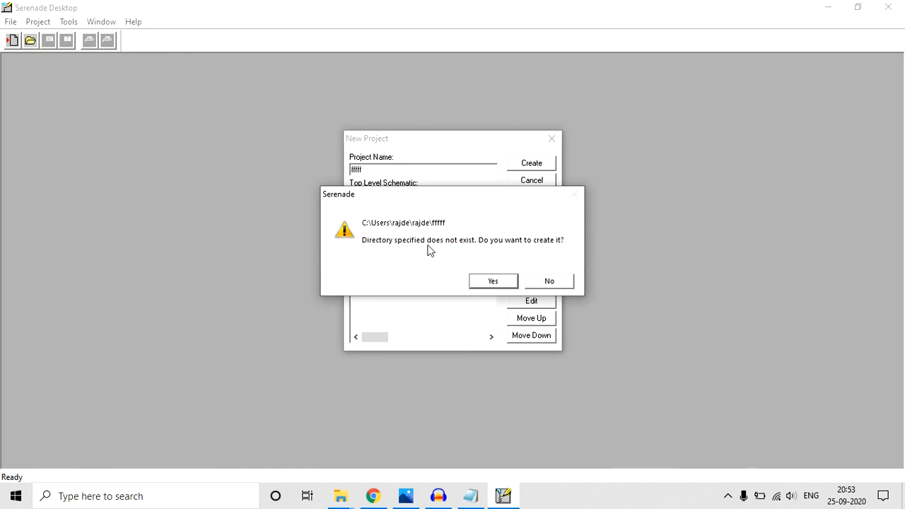
mouse_move(494, 248)
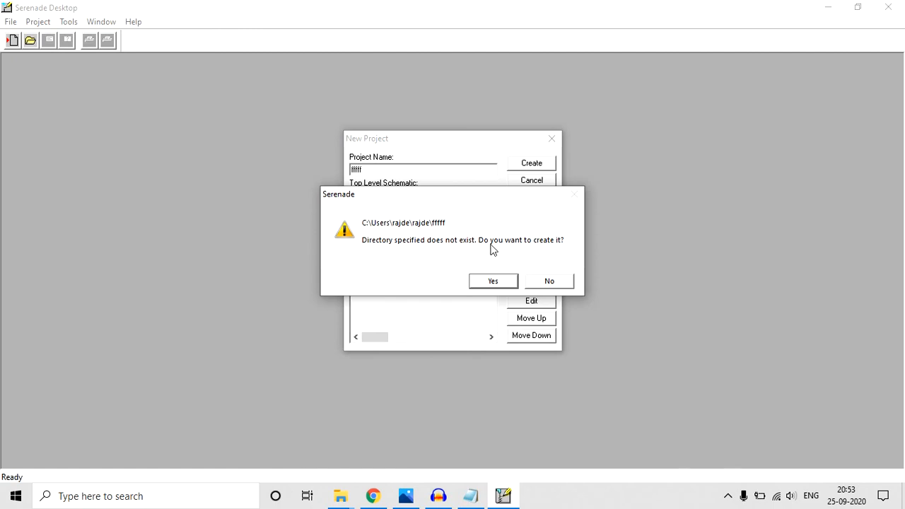
mouse_move(509, 253)
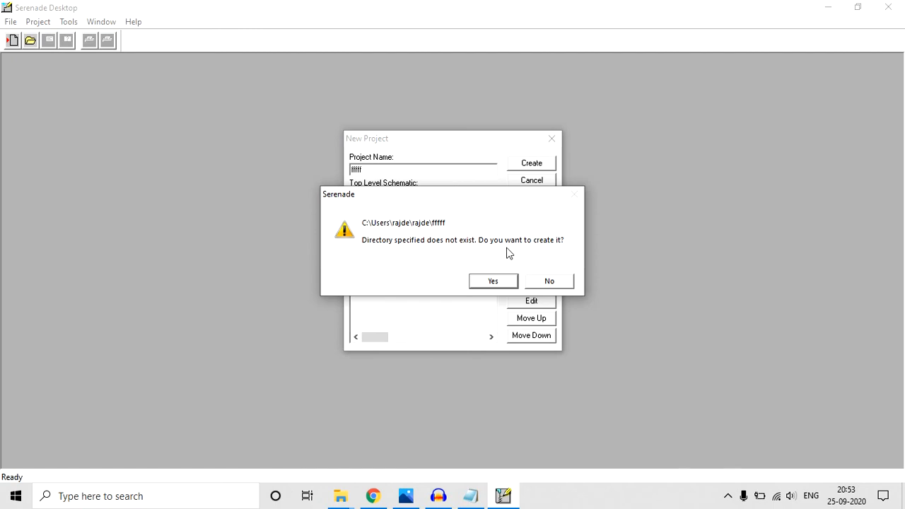
mouse_move(501, 285)
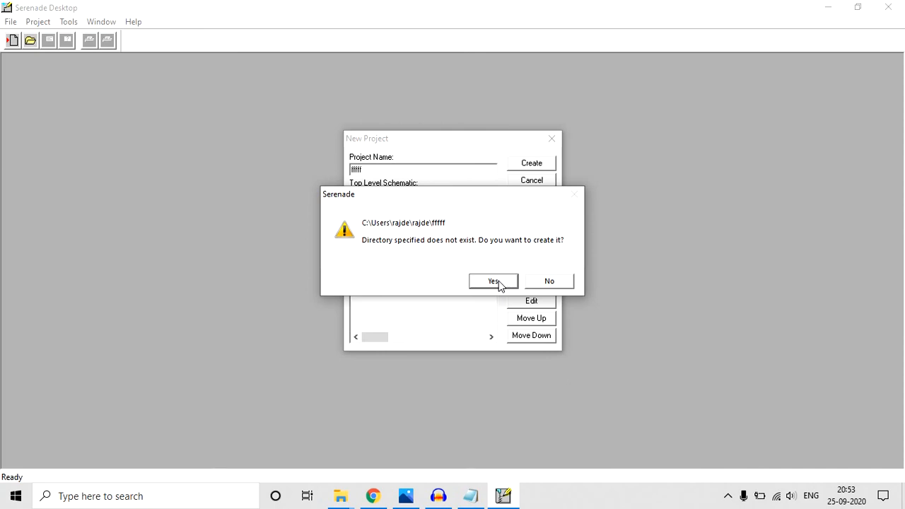
click(492, 279)
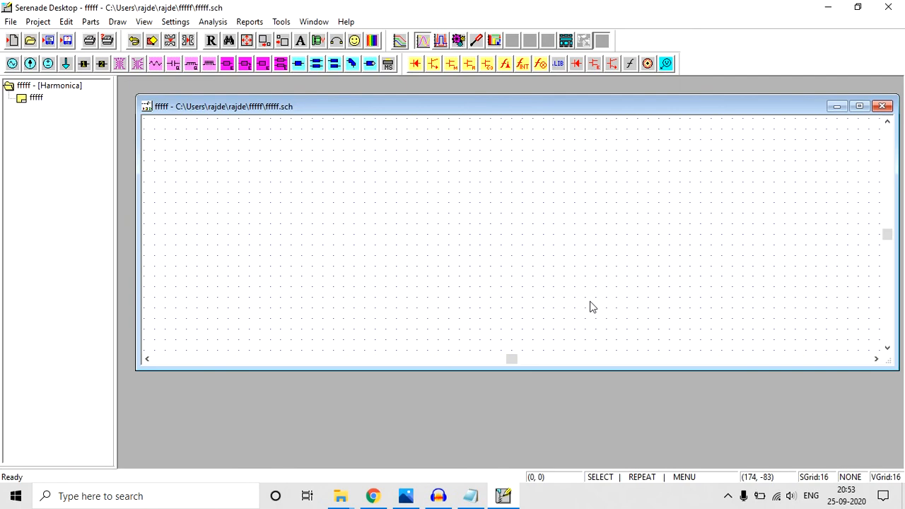
- Maximize the ffffff schematic window to fill the workspace
click(859, 106)
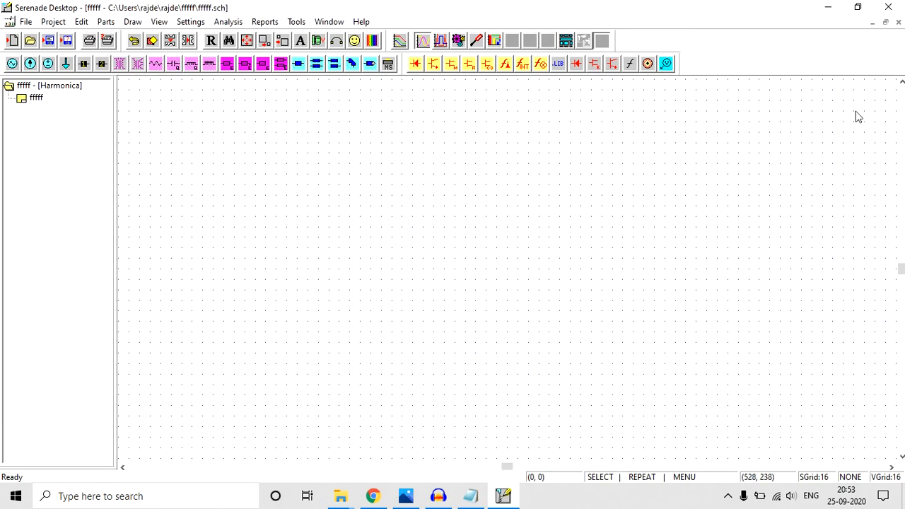
mouse_move(483, 253)
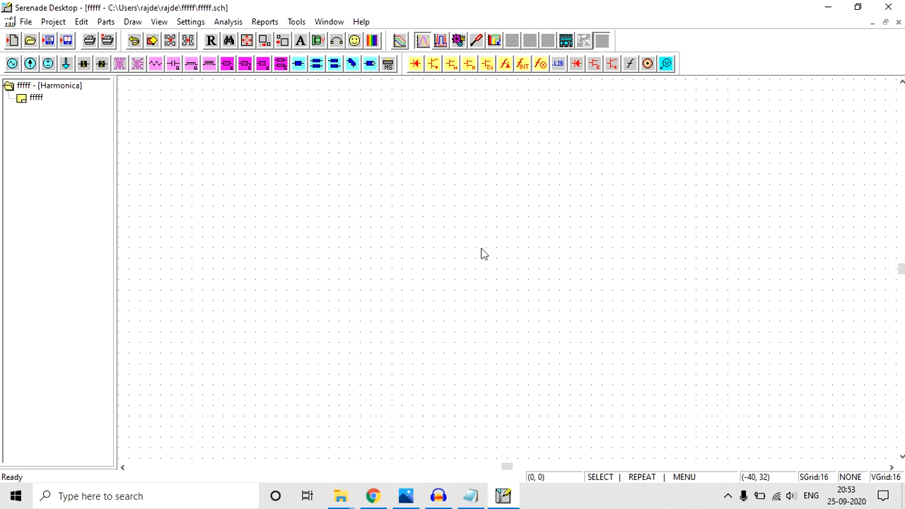
mouse_move(476, 235)
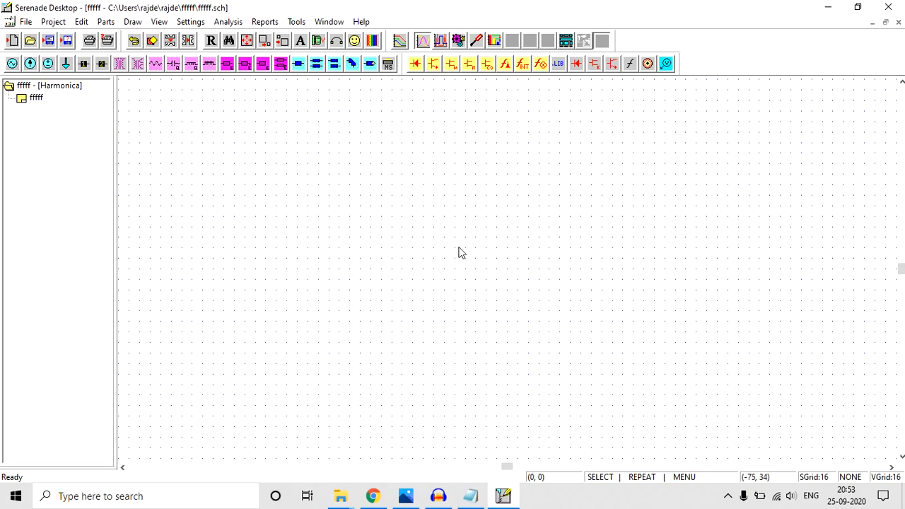
mouse_move(463, 265)
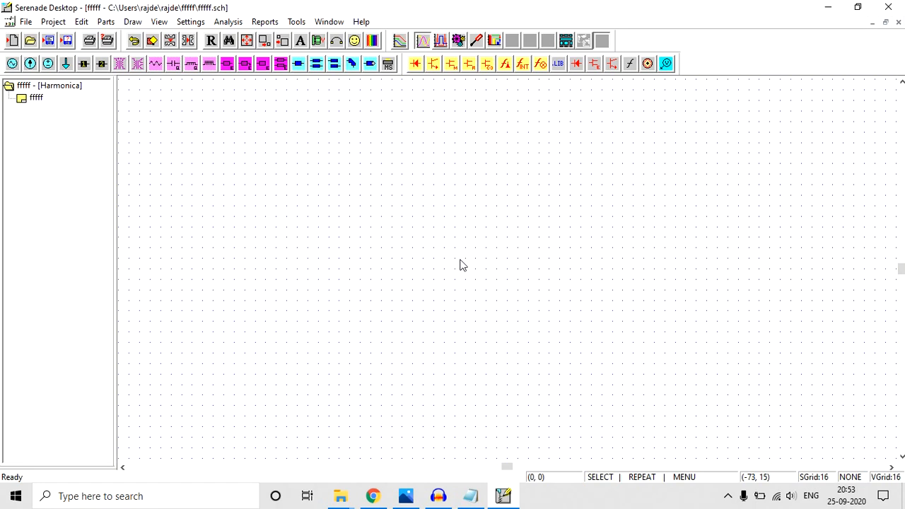
mouse_move(461, 266)
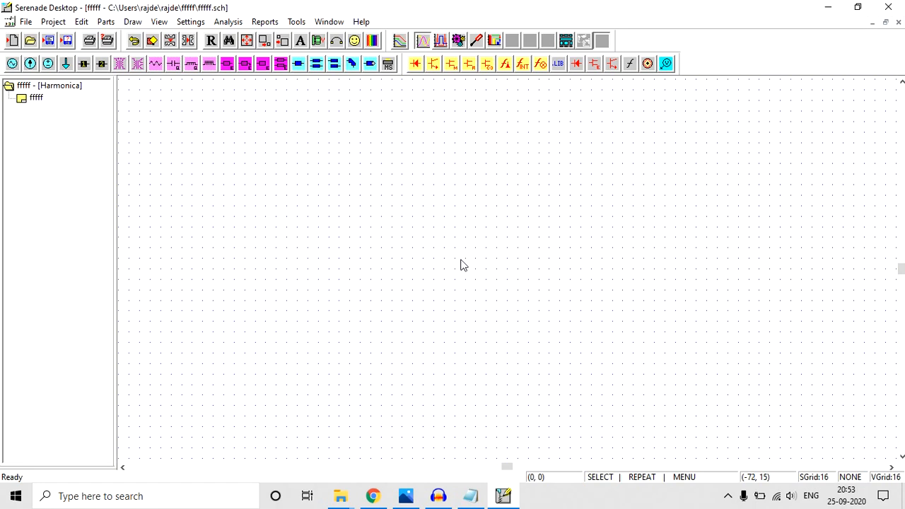
mouse_move(463, 274)
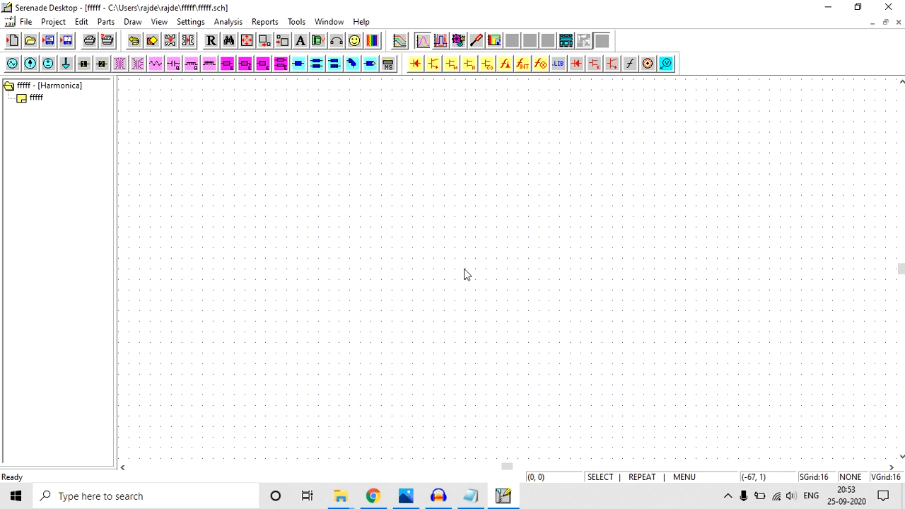
mouse_move(516, 226)
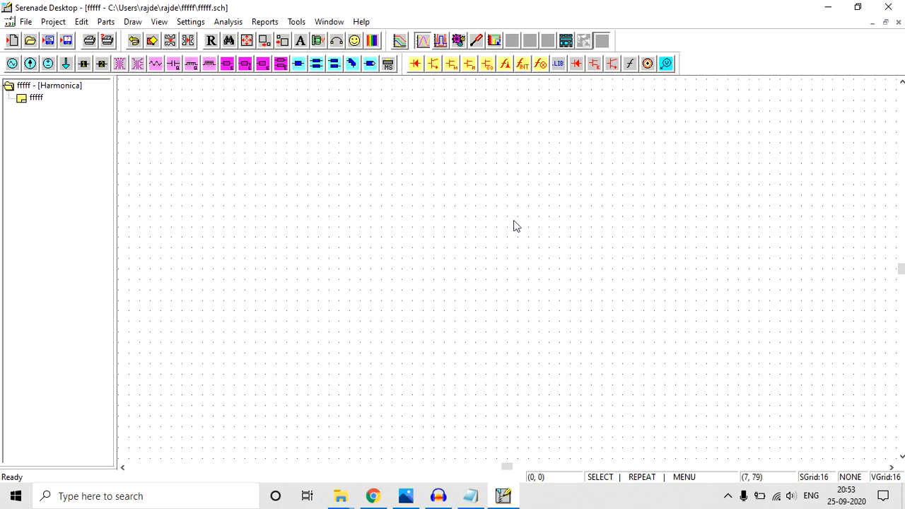
mouse_move(413, 178)
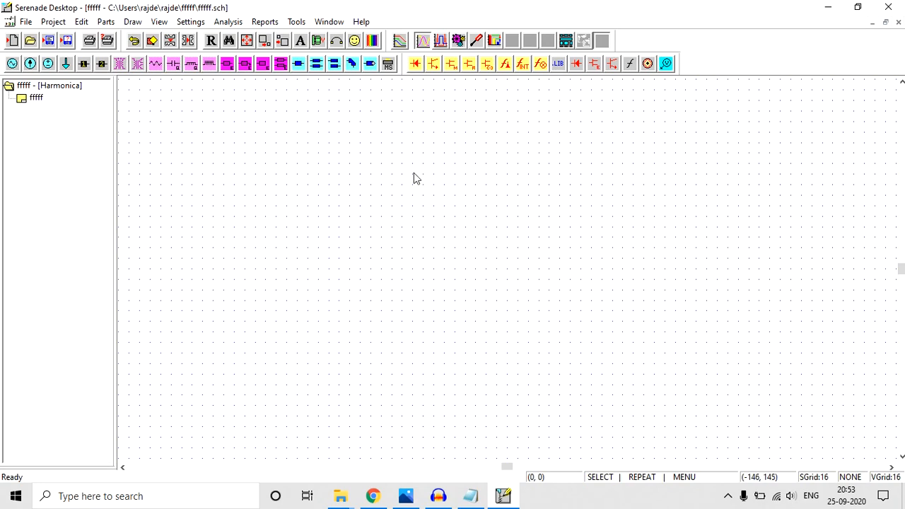
mouse_move(746, 53)
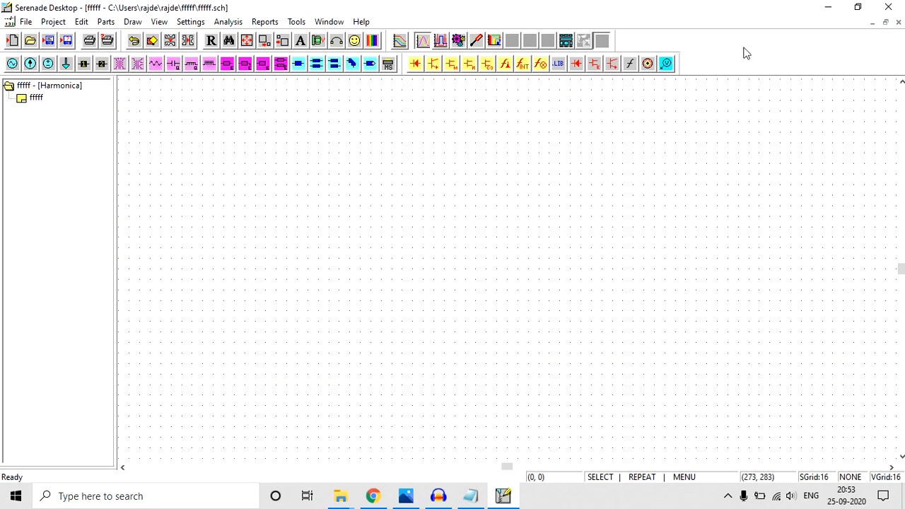